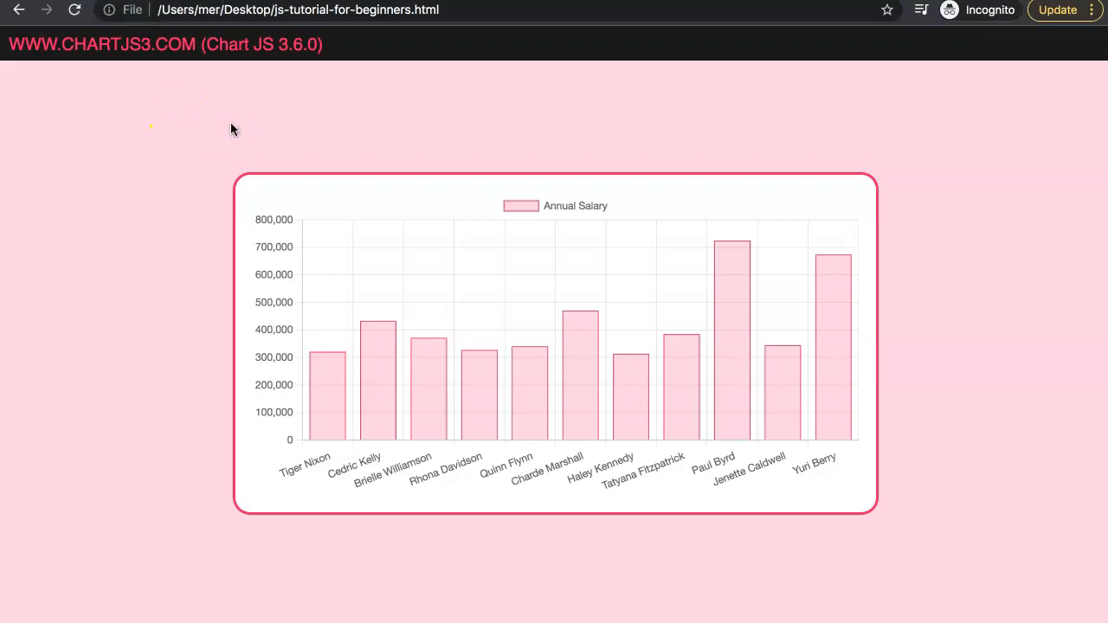
Reload the page and expand the console's logged Array(24) of employee names
{"action": "left_click", "coordinate": [216, 130]}
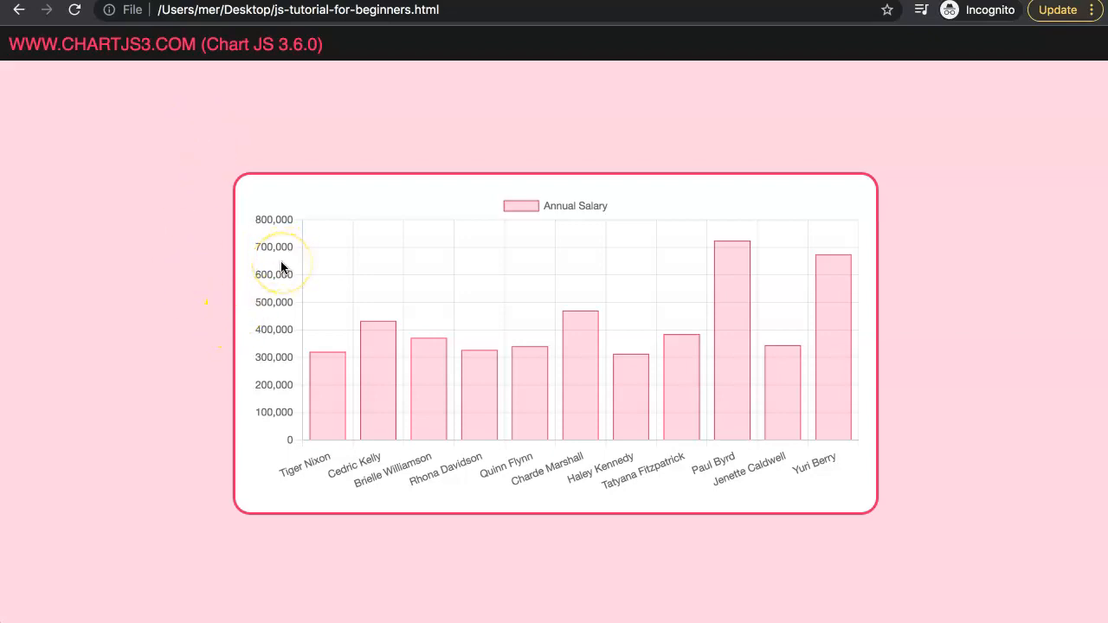
{"action": "mouse_move", "coordinate": [374, 402]}
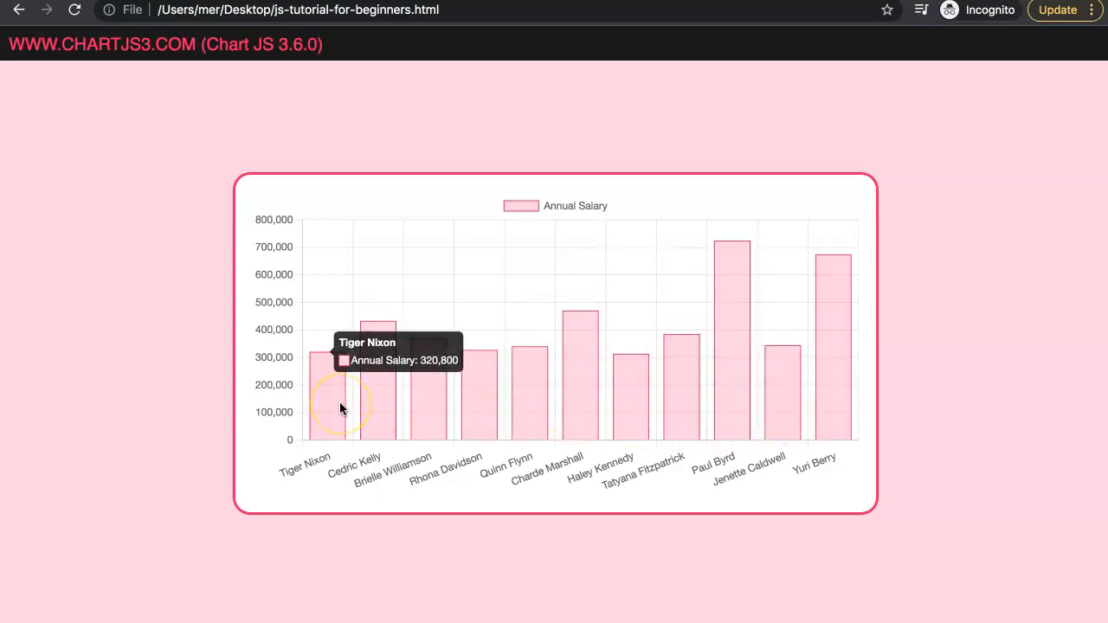
{"action": "mouse_move", "coordinate": [959, 412]}
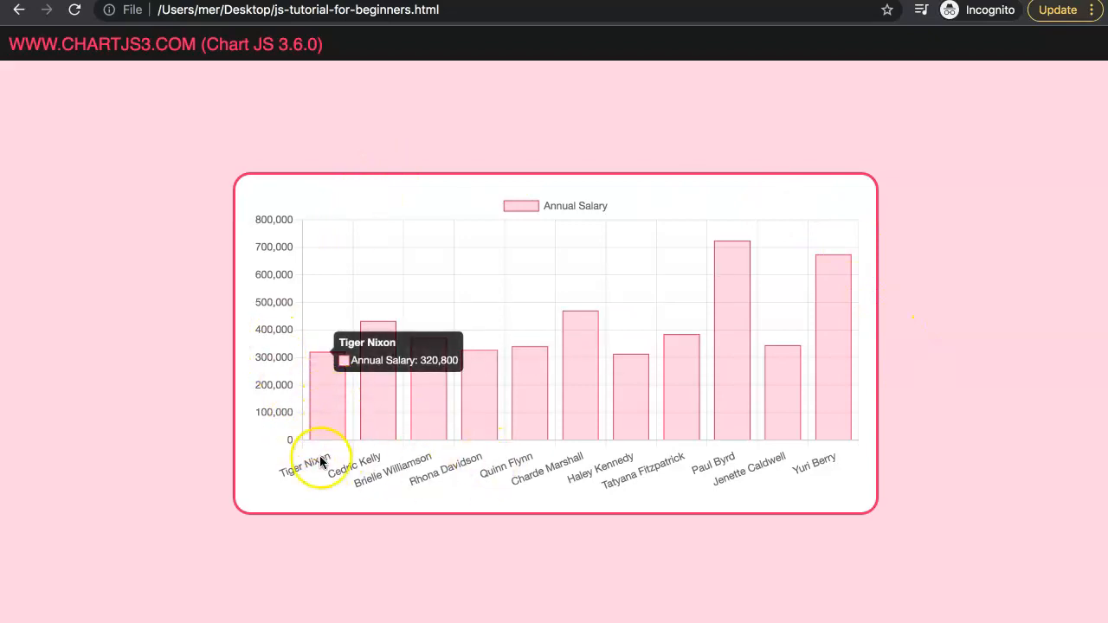
{"action": "mouse_move", "coordinate": [324, 412]}
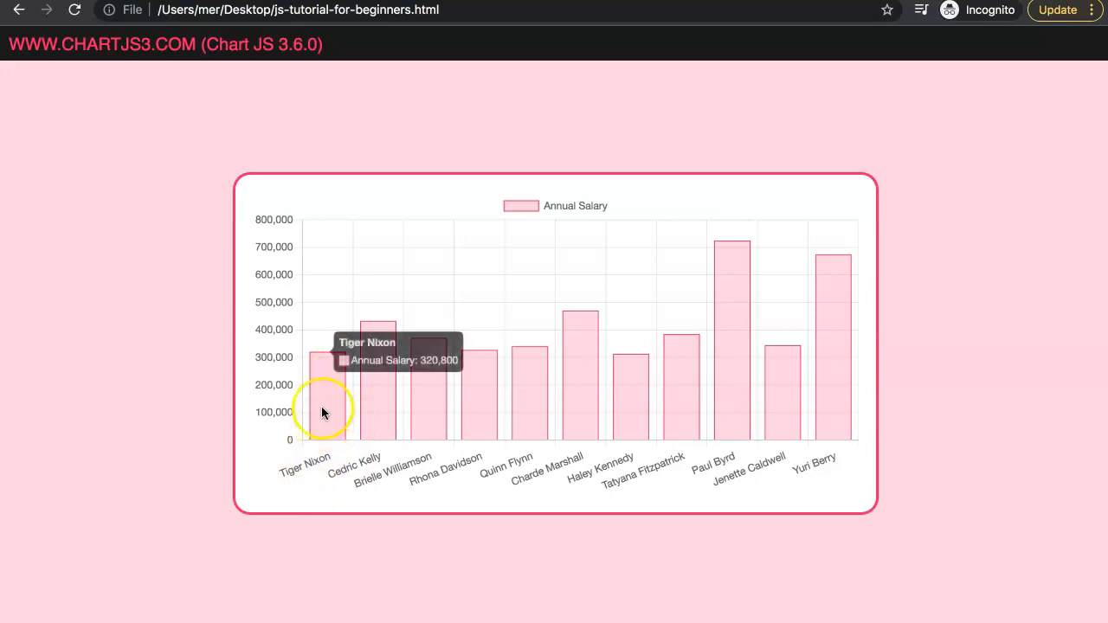
{"action": "mouse_move", "coordinate": [165, 65]}
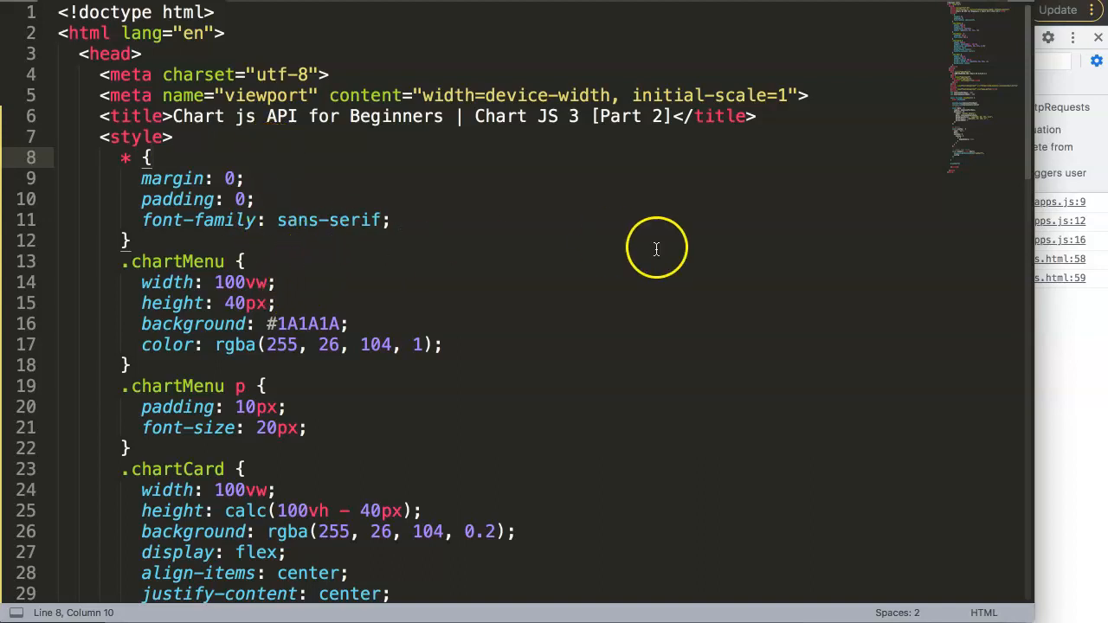
{"action": "mouse_move", "coordinate": [620, 238]}
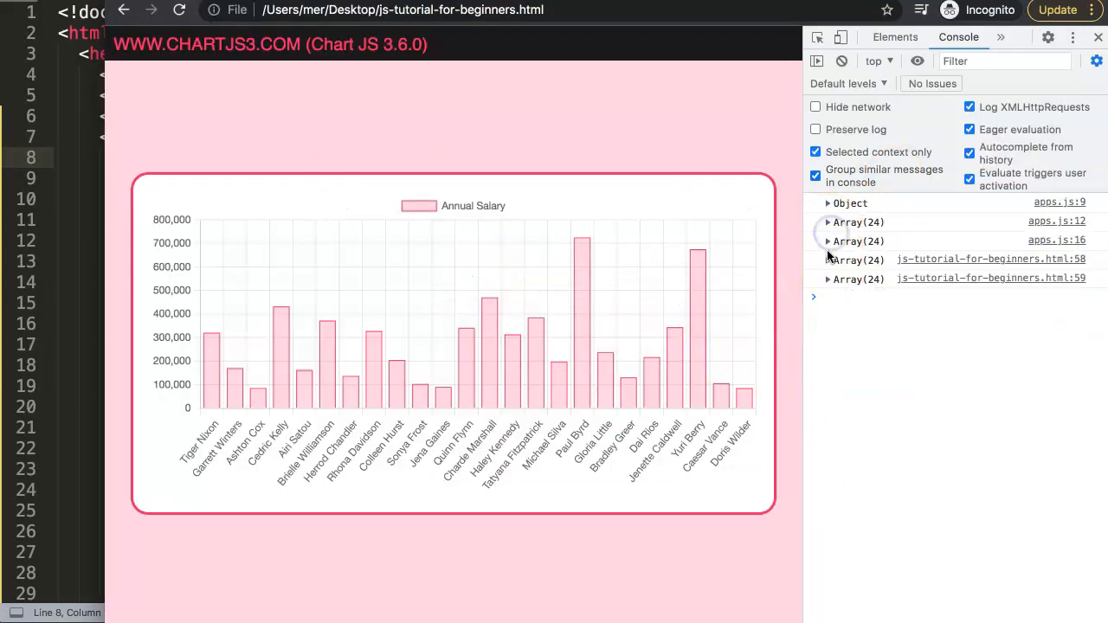
{"action": "left_click", "coordinate": [828, 241]}
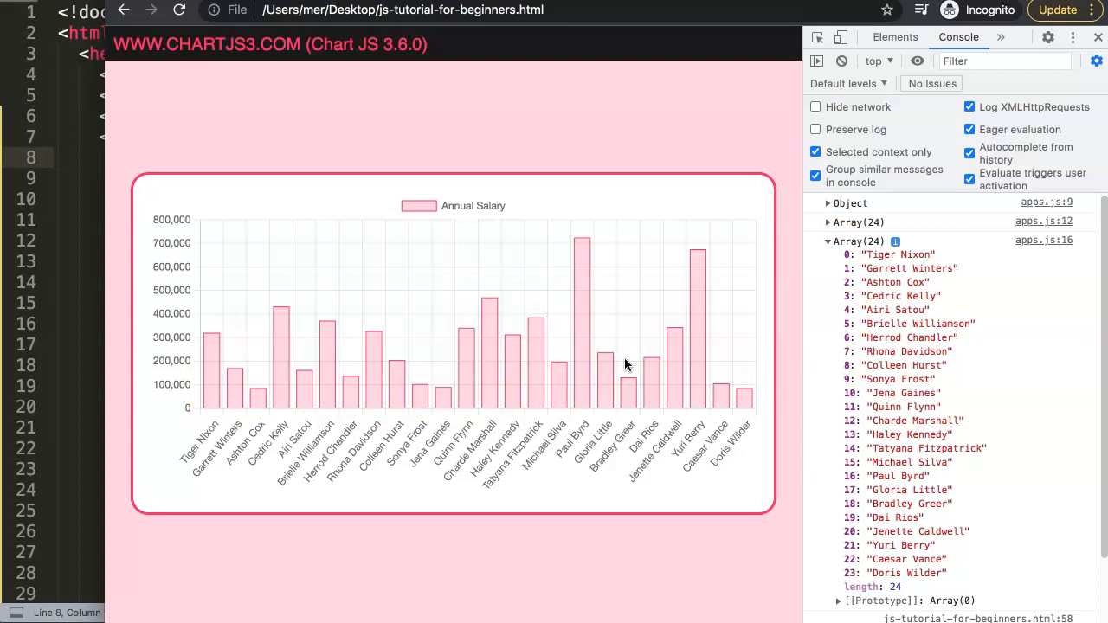
{"action": "mouse_move", "coordinate": [207, 367]}
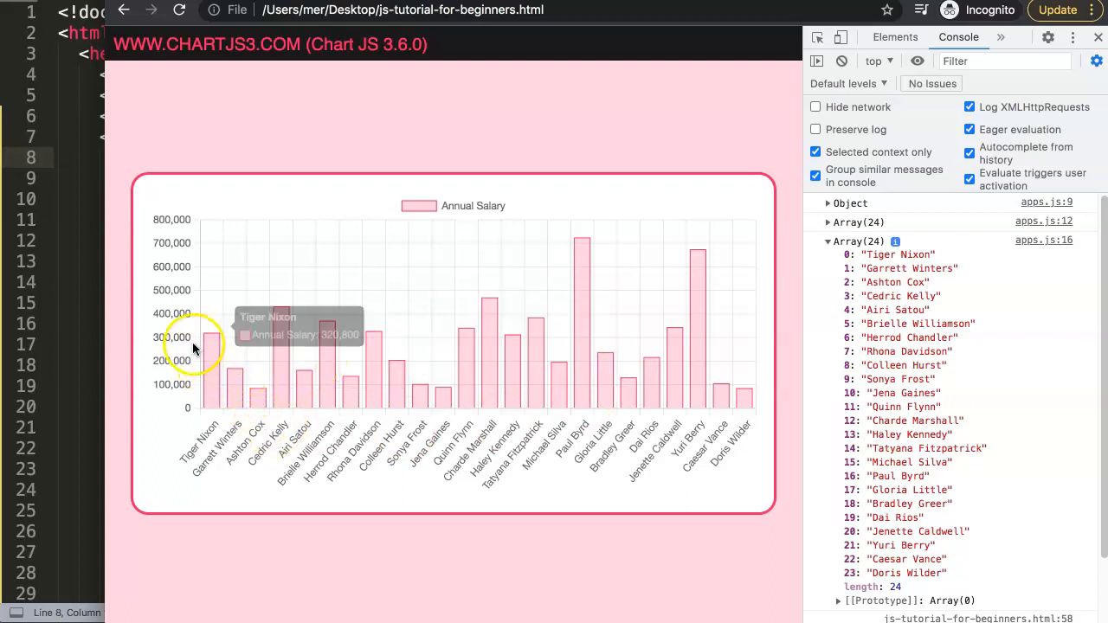
{"action": "mouse_move", "coordinate": [725, 364]}
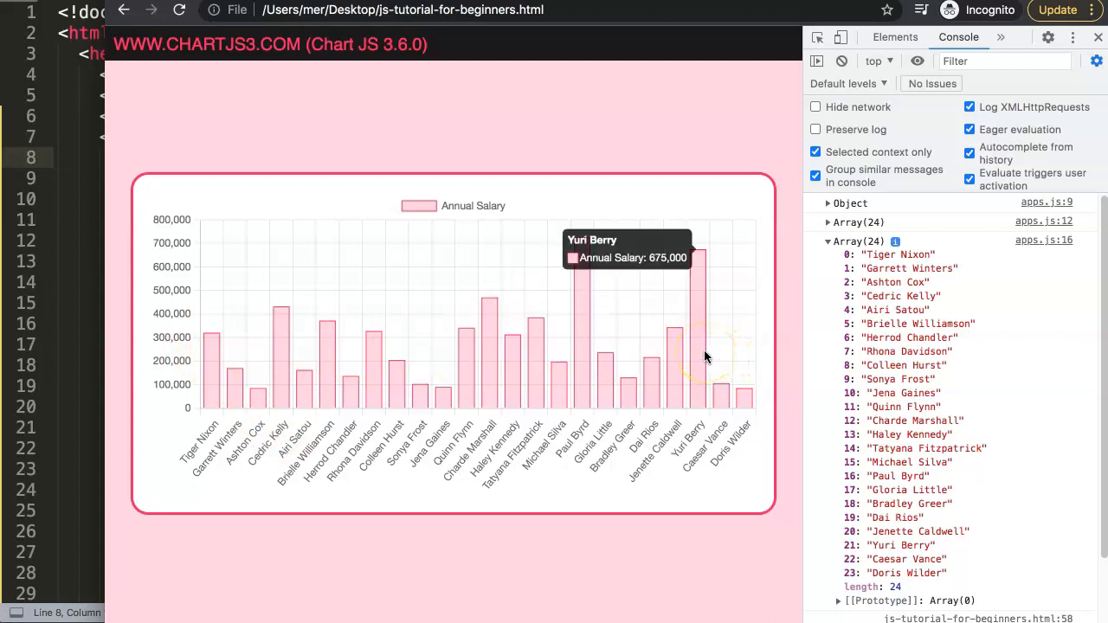
{"action": "mouse_move", "coordinate": [828, 315]}
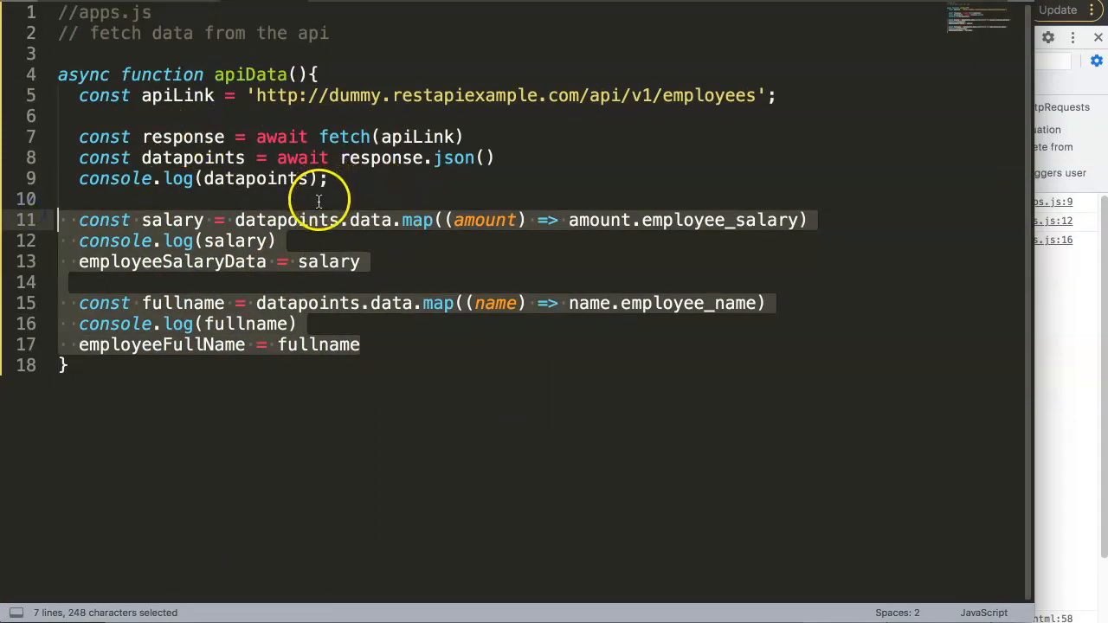
{"action": "mouse_move", "coordinate": [370, 218]}
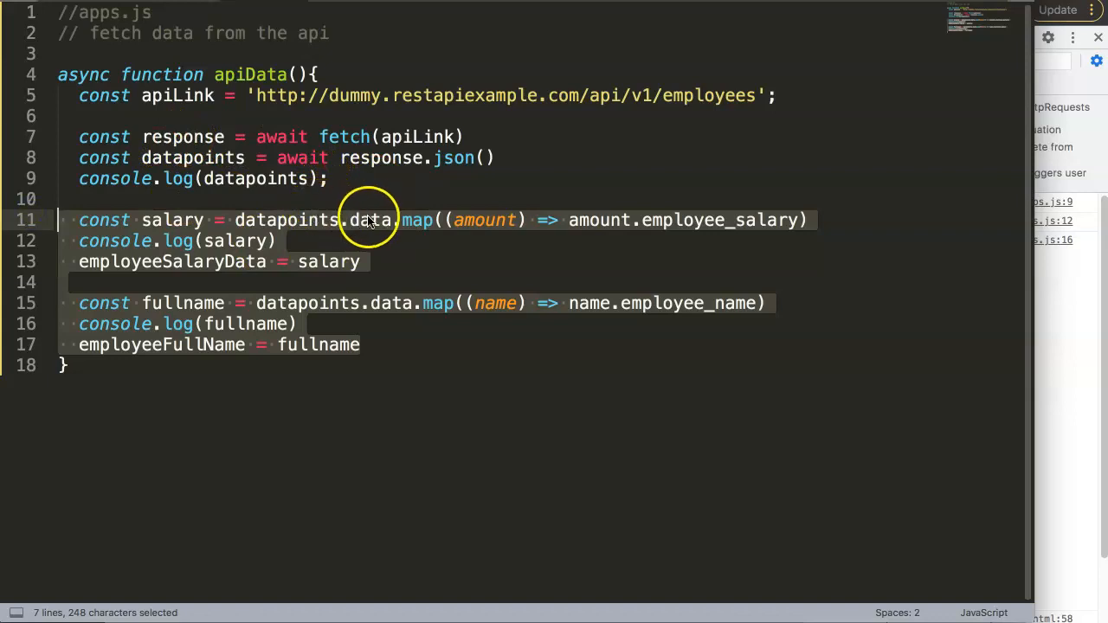
Select the salary and full-name map lines 11-17 inside apiData in apps.js
{"action": "left_click", "coordinate": [211, 302]}
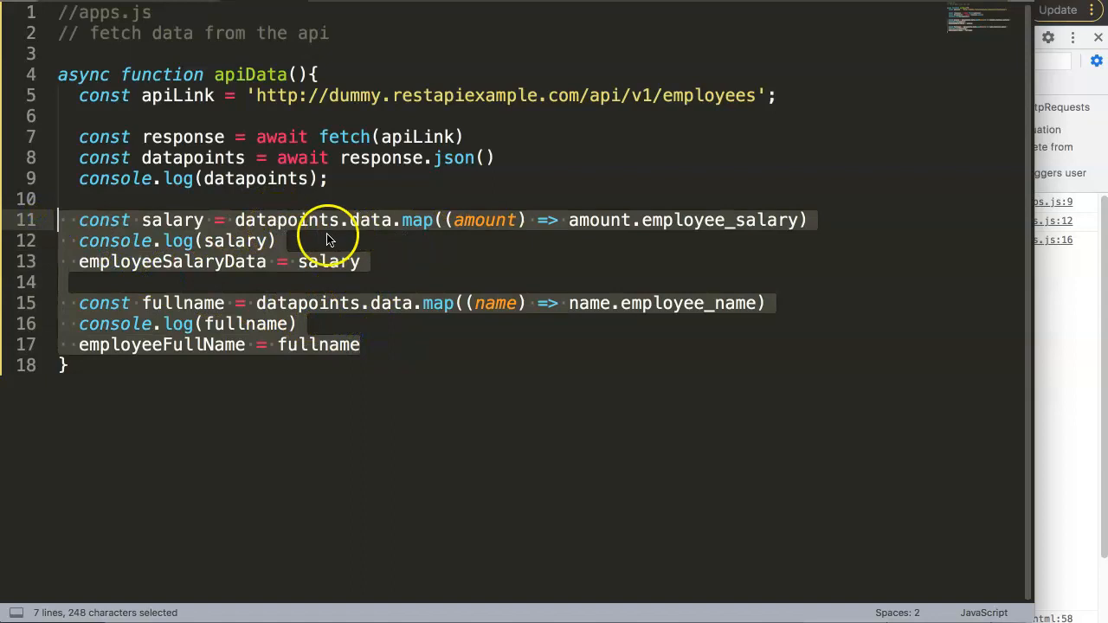
Replace the old mapping with const staffData = datapoints.data.map((staff) => { ... })
{"action": "key", "text": "Delete"}
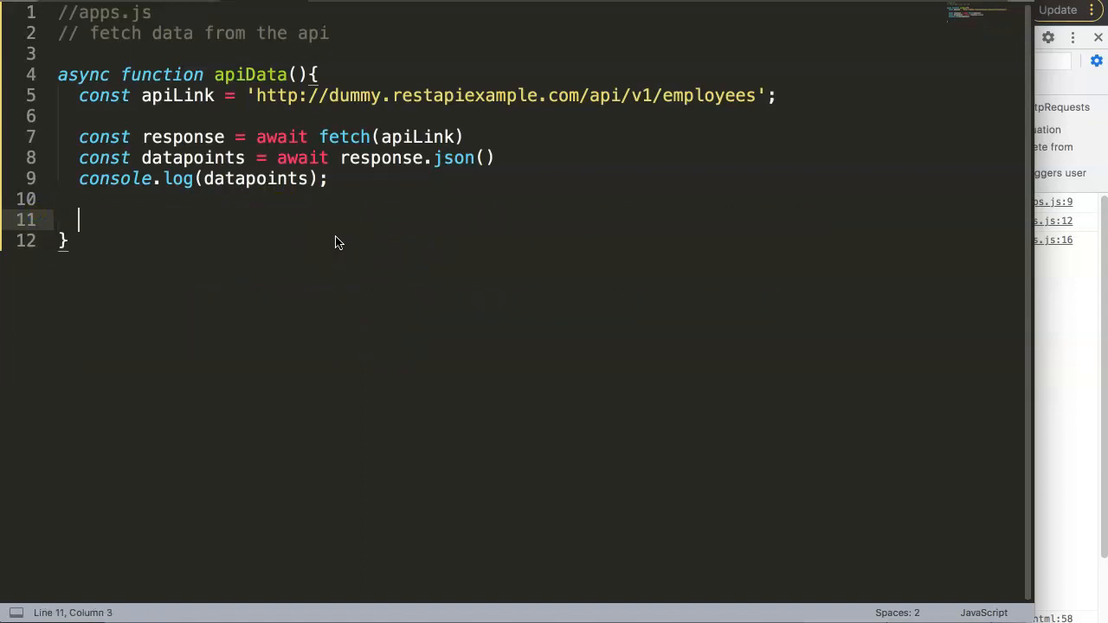
{"action": "type", "text": "const"}
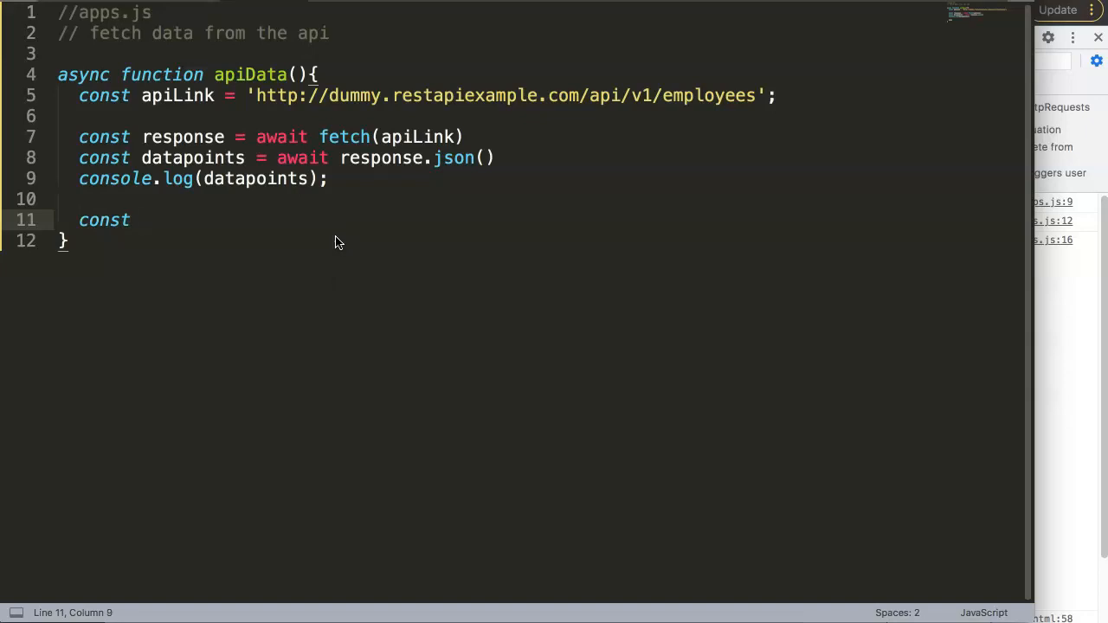
{"action": "type", "text": "staf"}
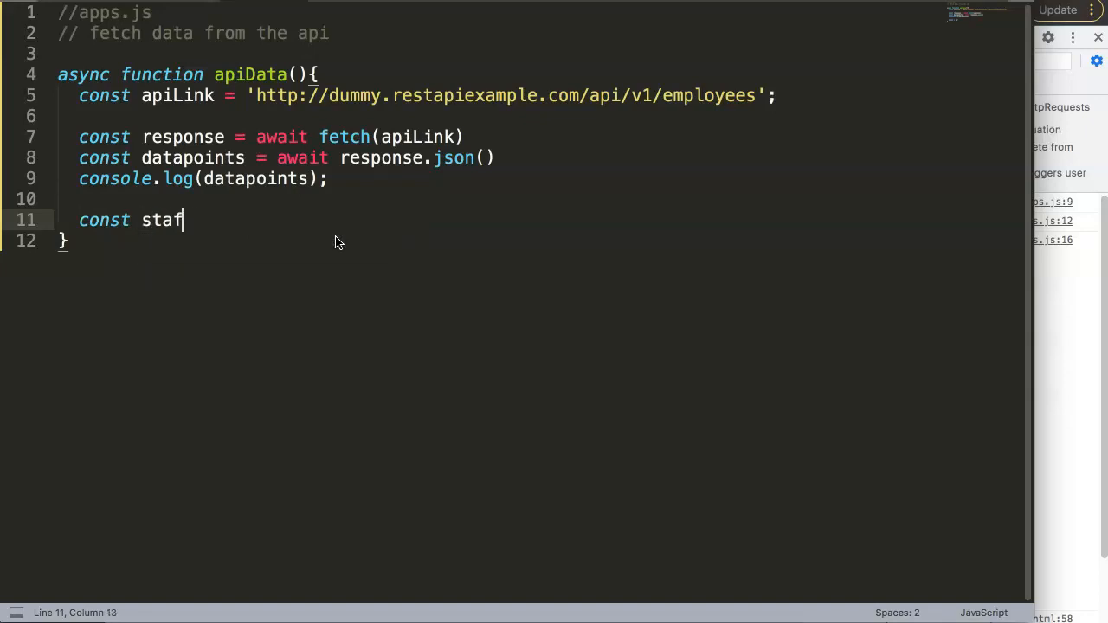
{"action": "type", "text": "fData"}
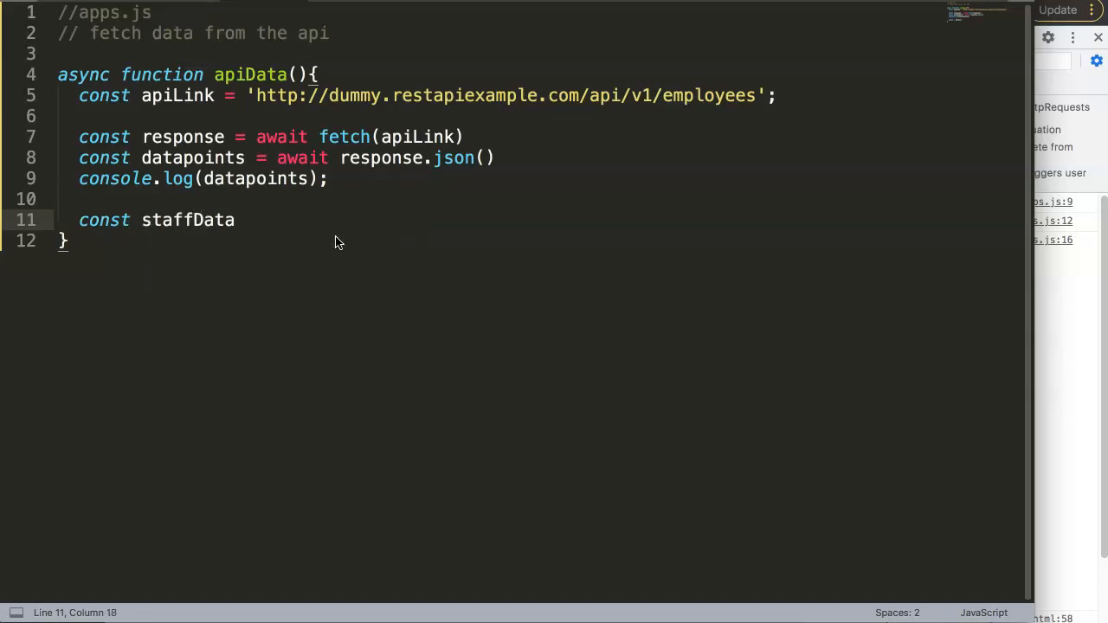
{"action": "type", "text": "="}
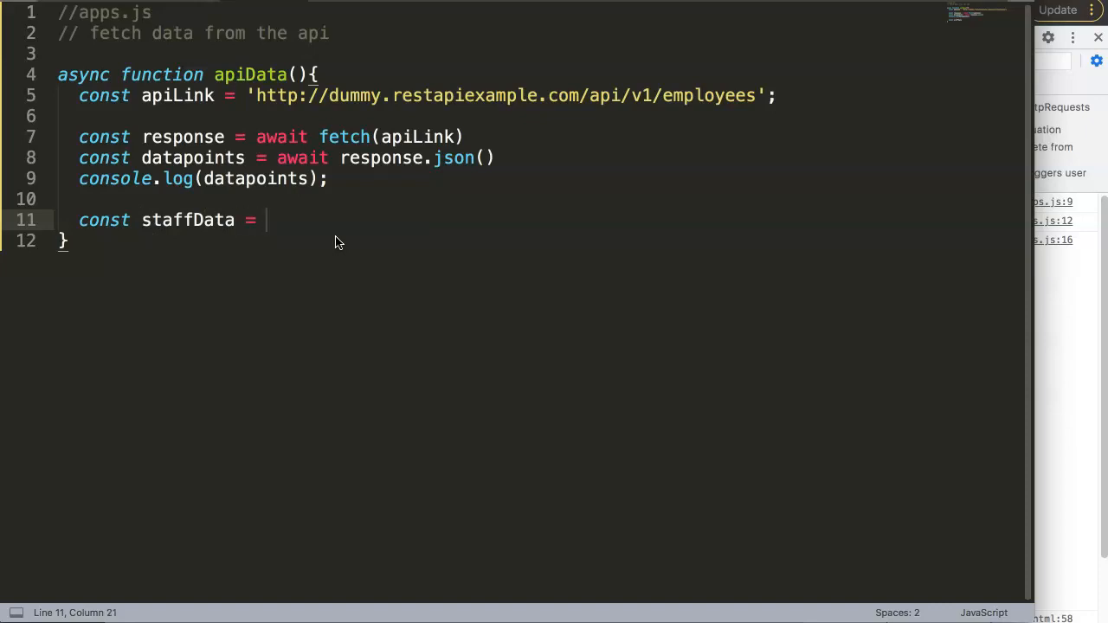
{"action": "type", "text": "da"}
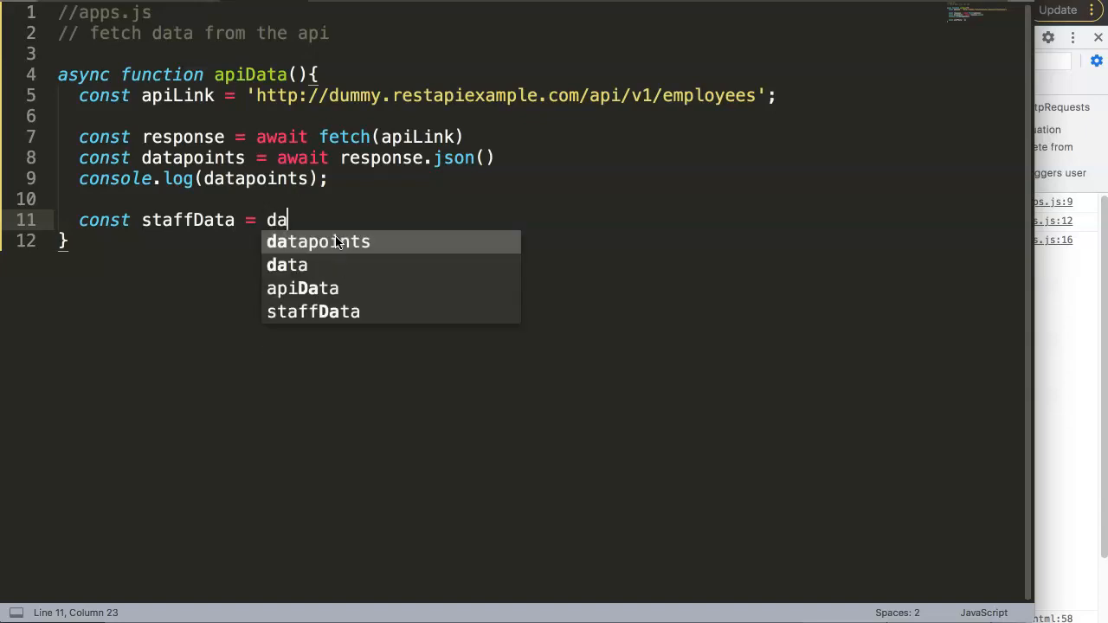
{"action": "type", "text": "tapoint"}
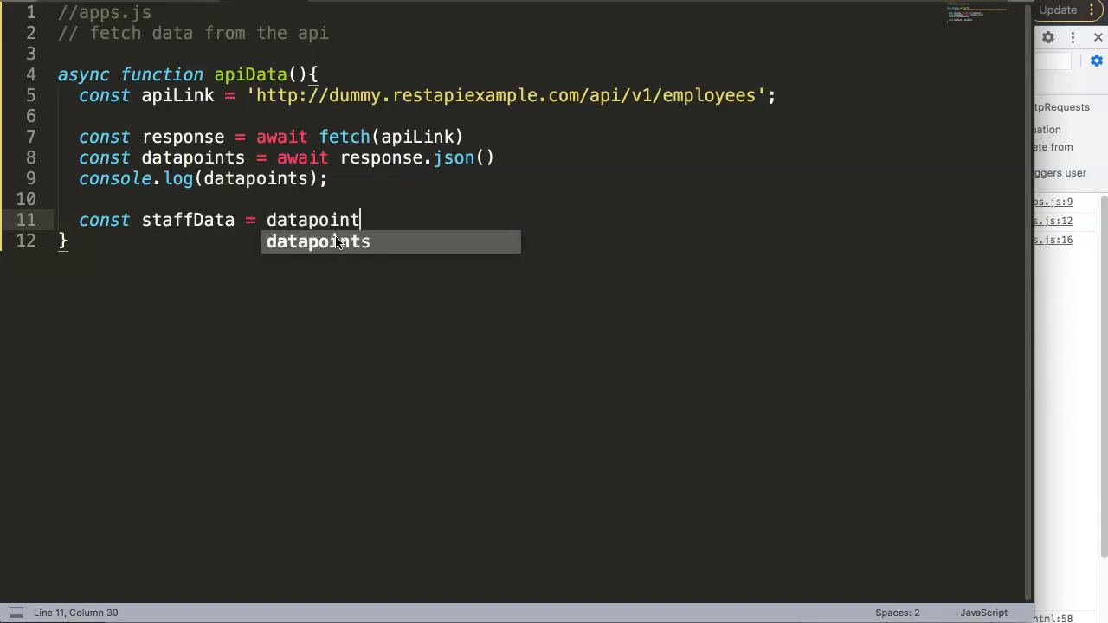
{"action": "type", "text": "s.data."}
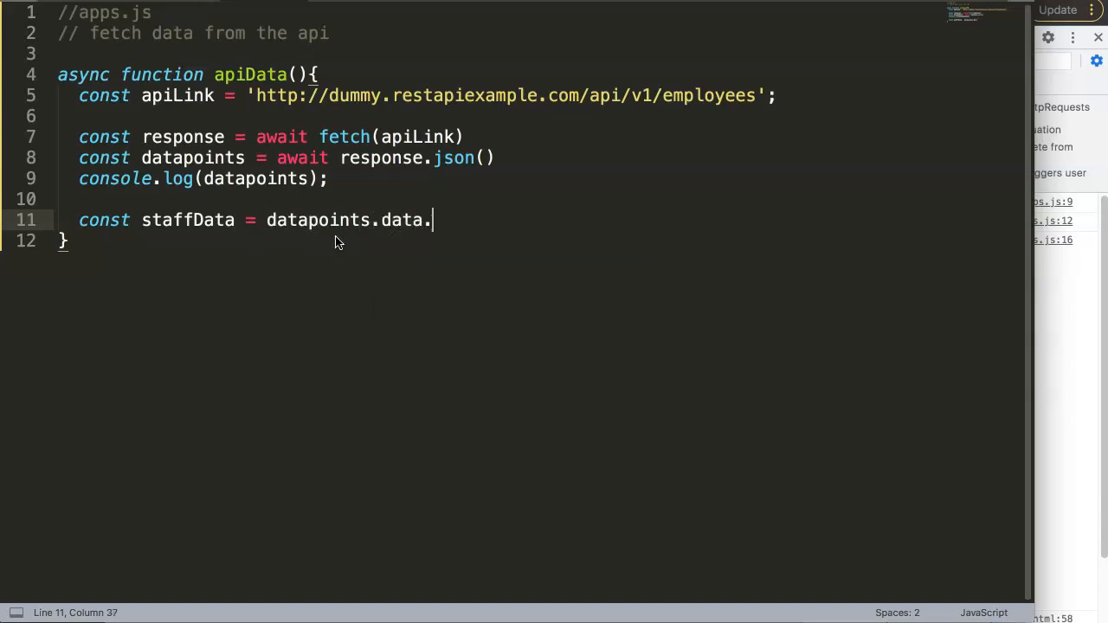
{"action": "type", "text": "map(()"}
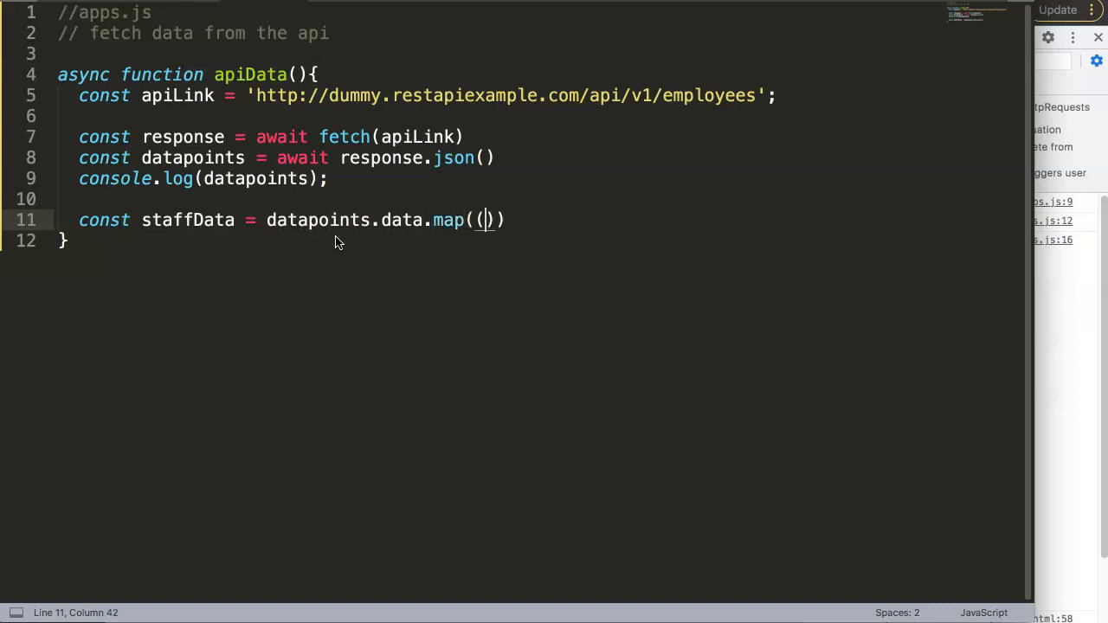
{"action": "type", "text": "staff"}
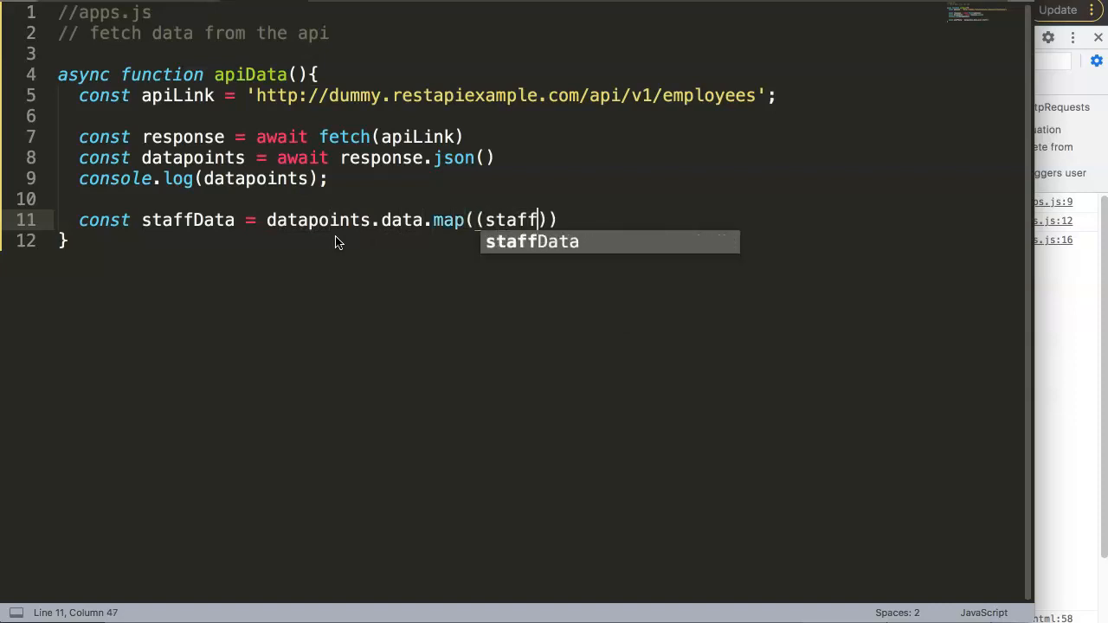
{"action": "type", "text": "=>"}
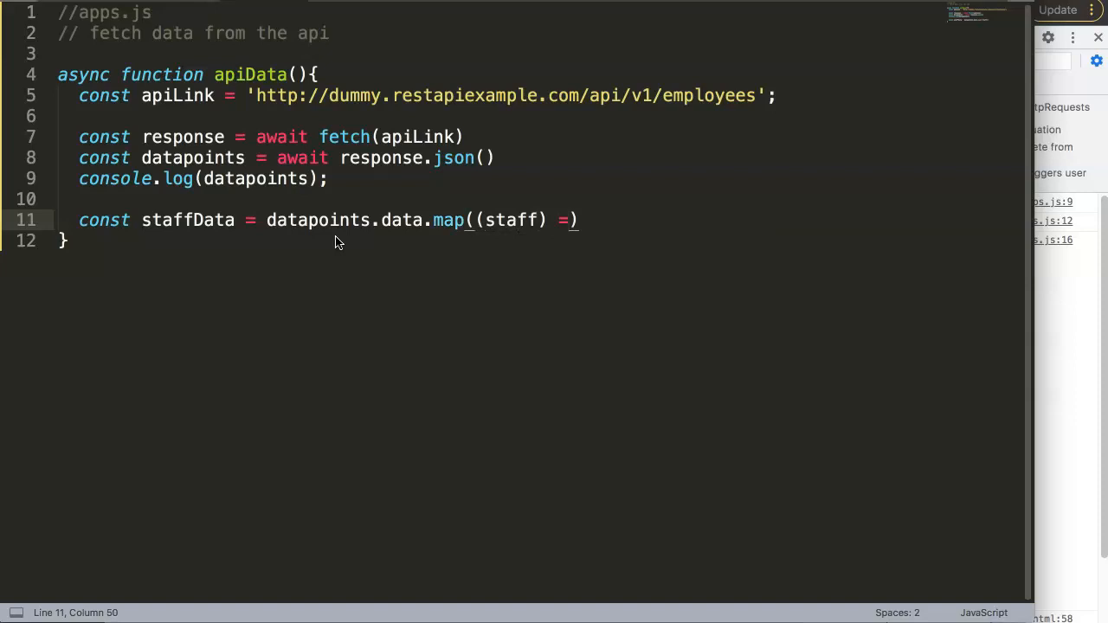
{"action": "type", "text": ">"}
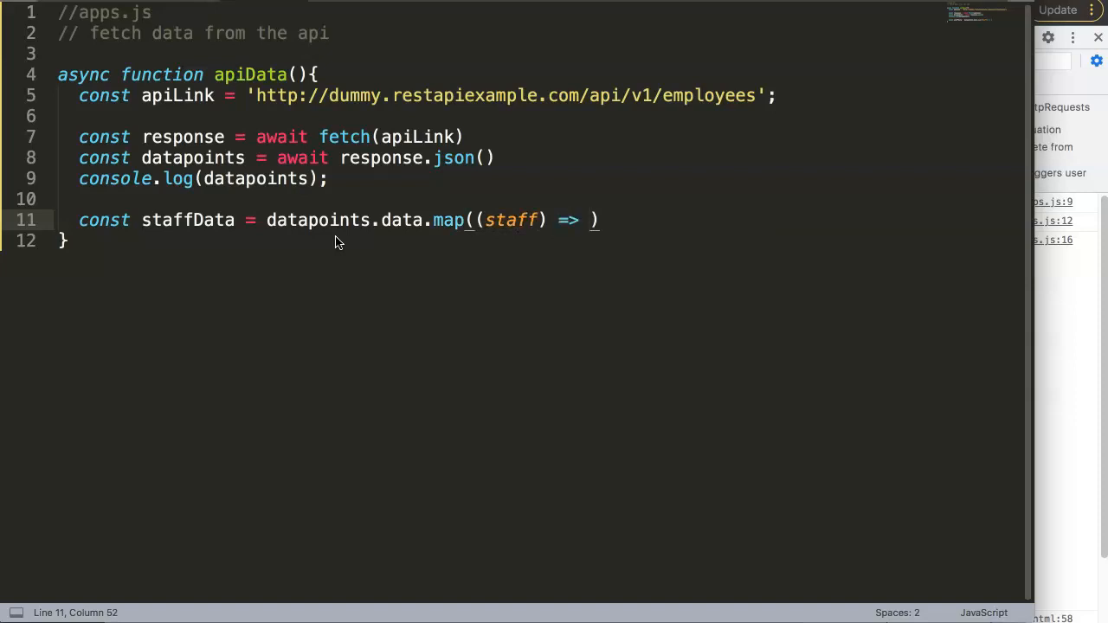
{"action": "type", "text": "{"}
{"action": "type", "text": "consok"}
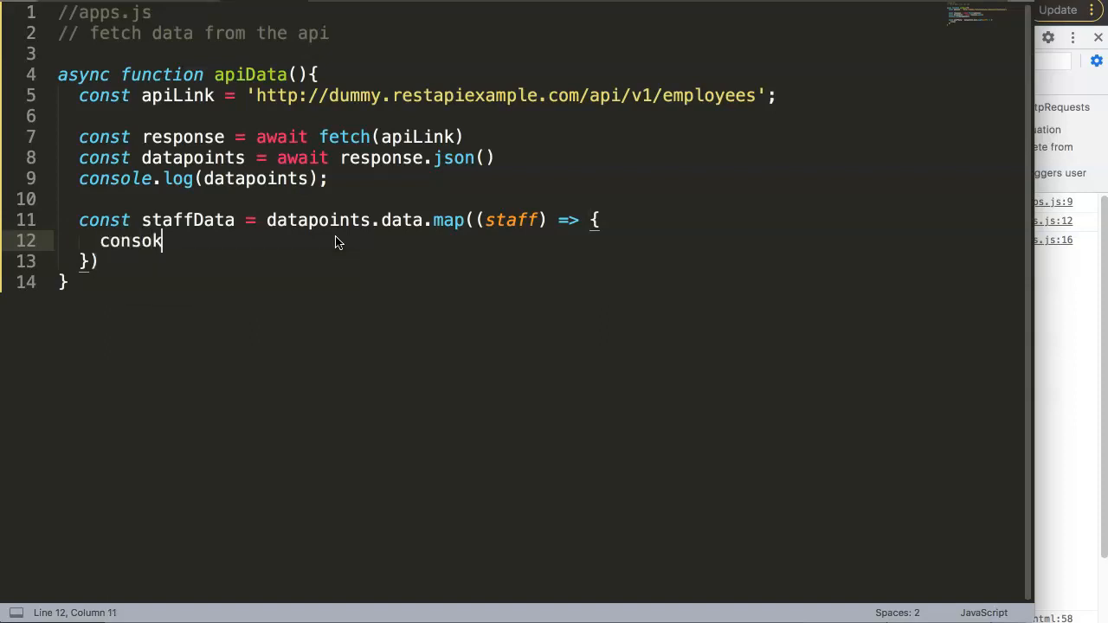
Log each staff record with console.log(staff) inside the map callback
{"action": "key", "text": "Backspace"}
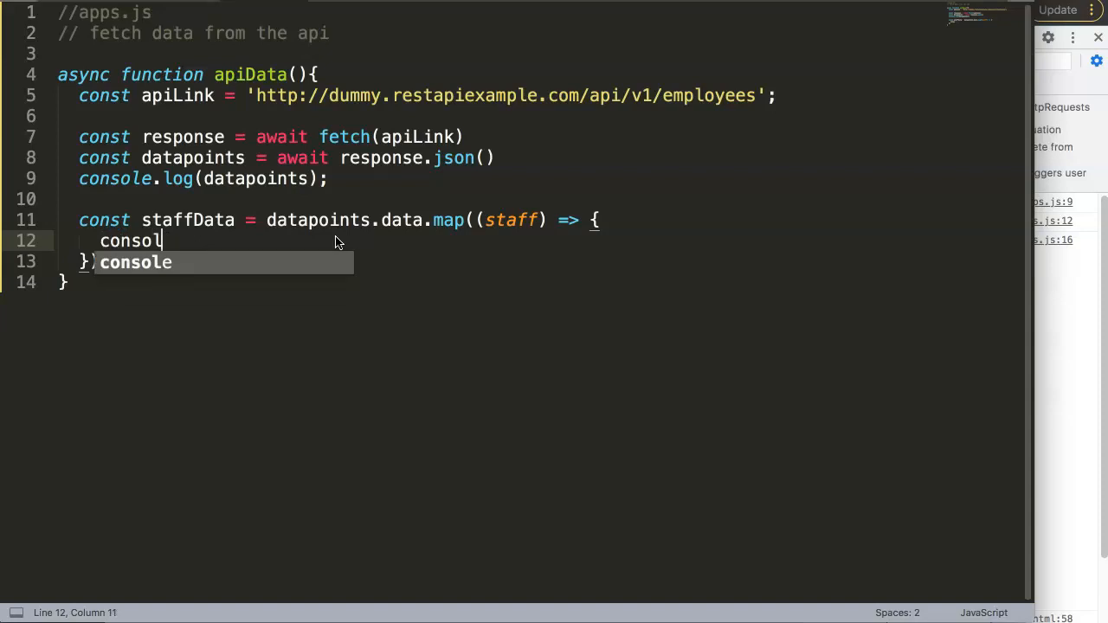
{"action": "type", "text": "e.log(sta"}
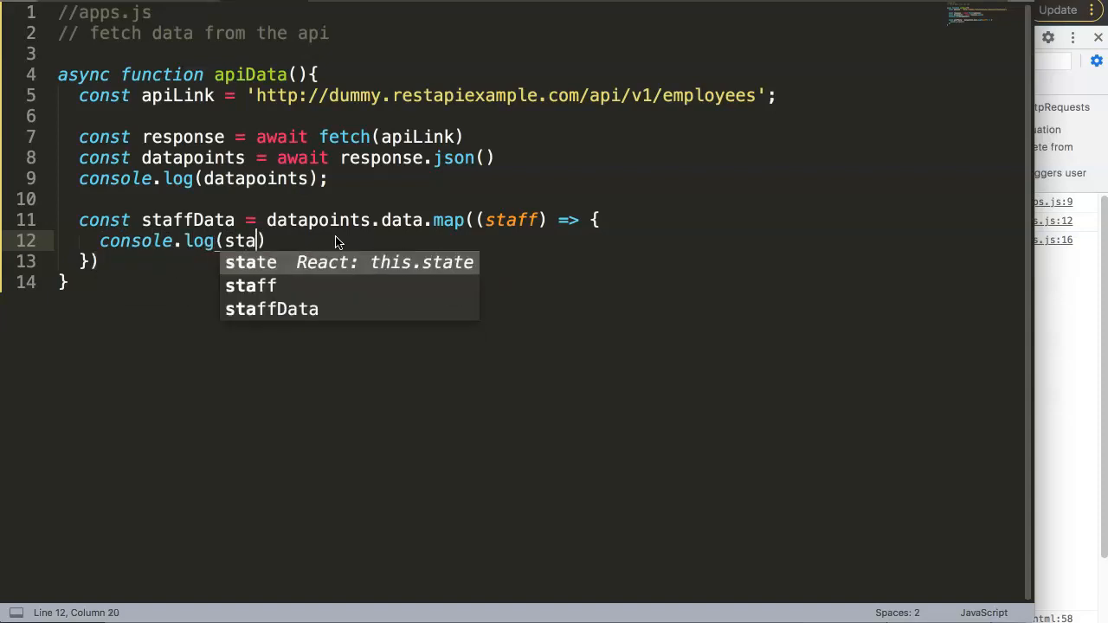
{"action": "key", "text": "Tab"}
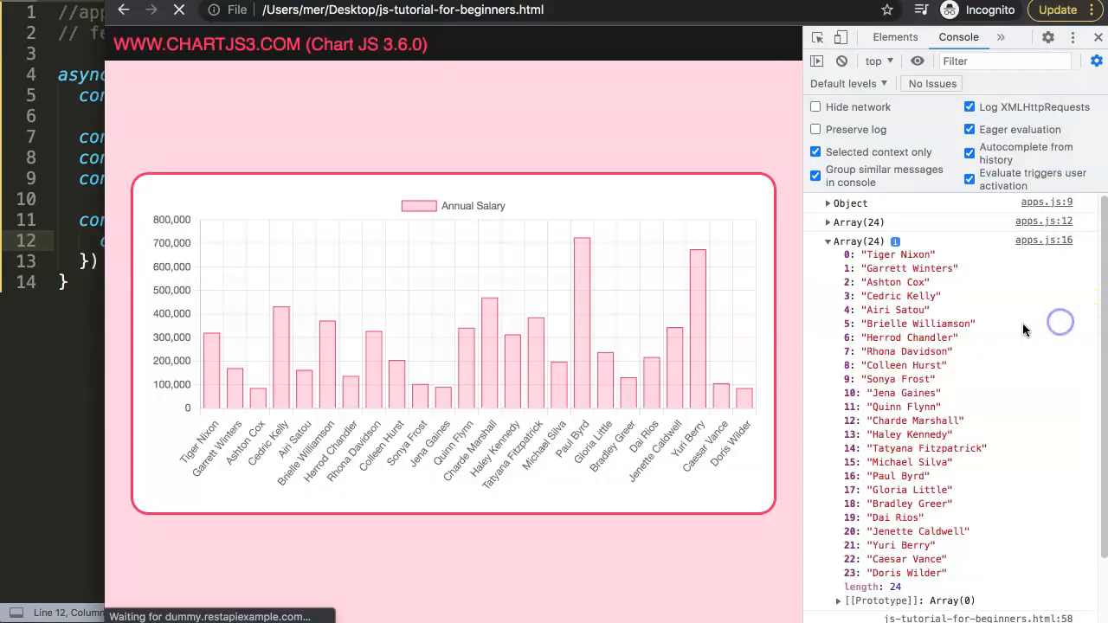
Reload the page and expand the second and third logged employee records in the console
{"action": "left_click", "coordinate": [180, 11]}
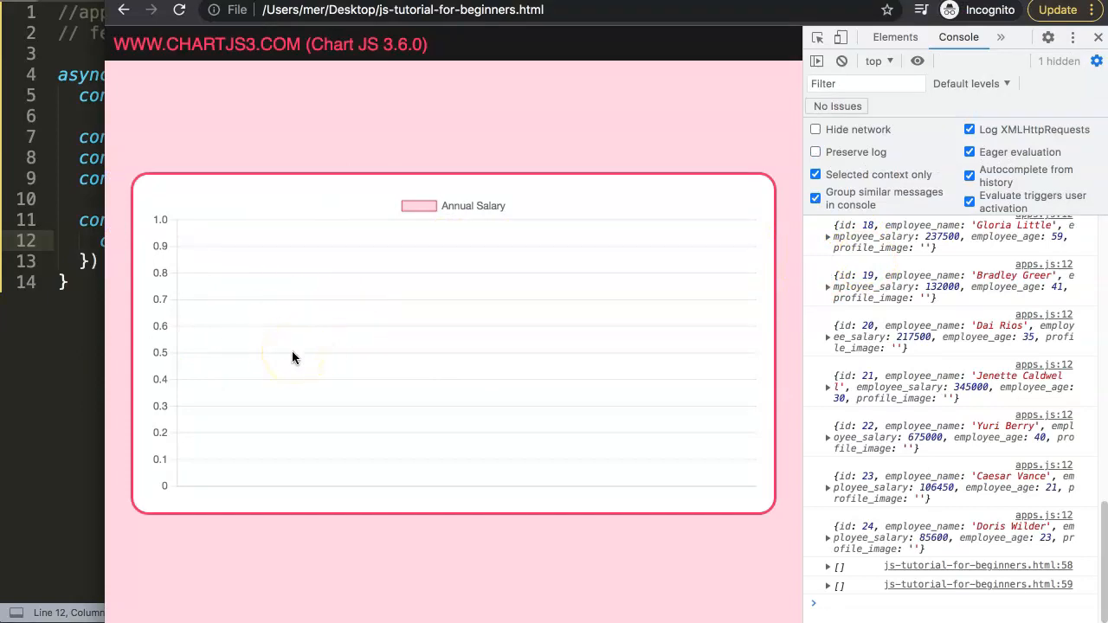
{"action": "mouse_move", "coordinate": [689, 374]}
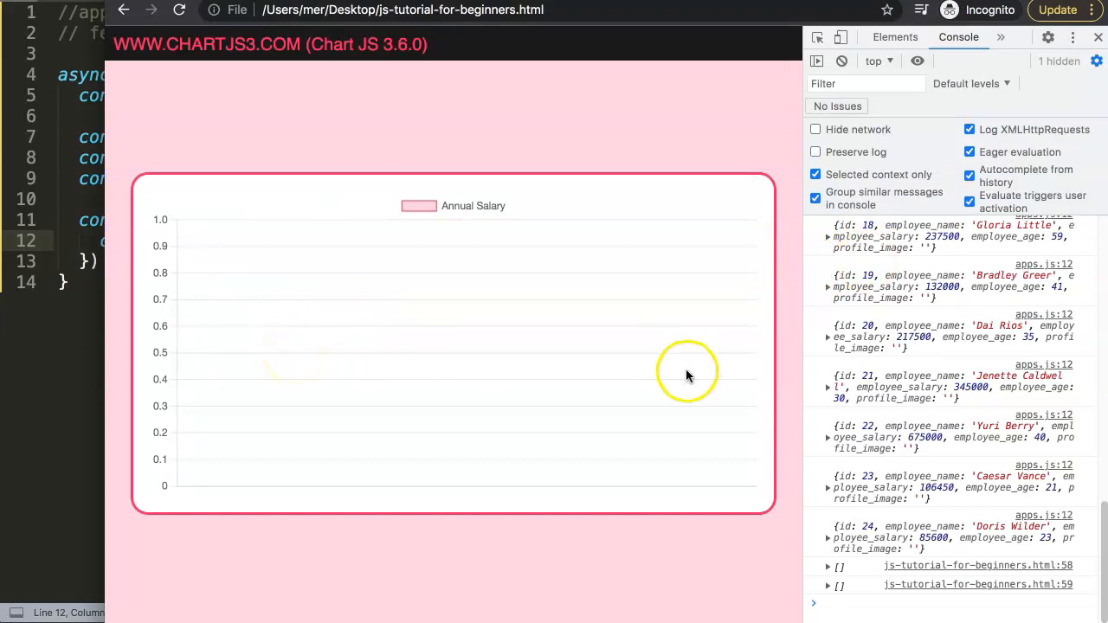
{"action": "mouse_move", "coordinate": [914, 250]}
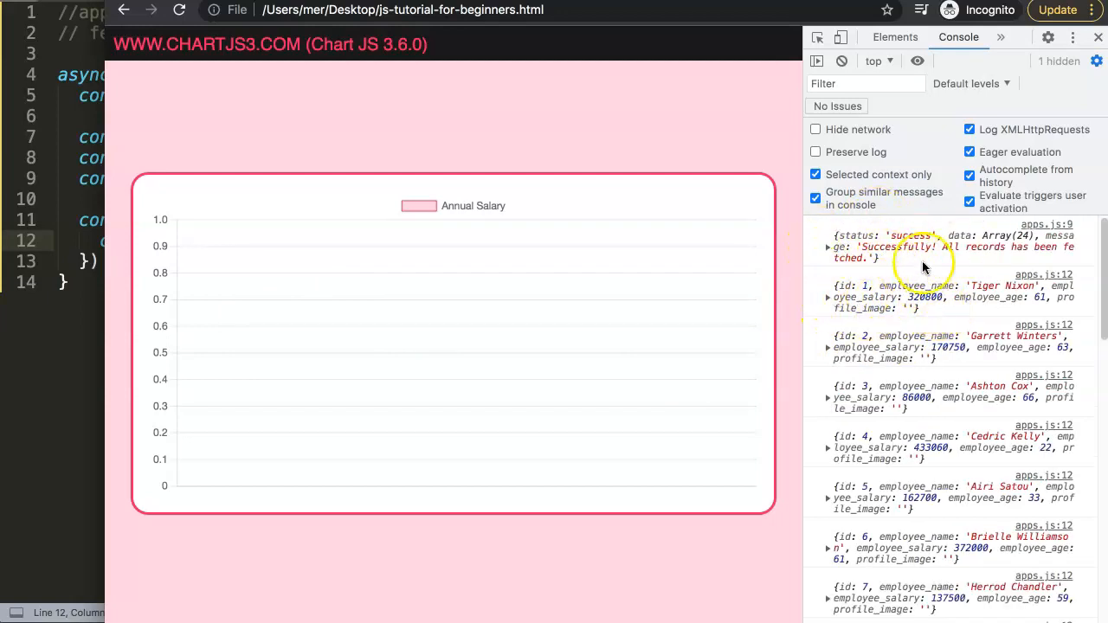
{"action": "mouse_move", "coordinate": [978, 239]}
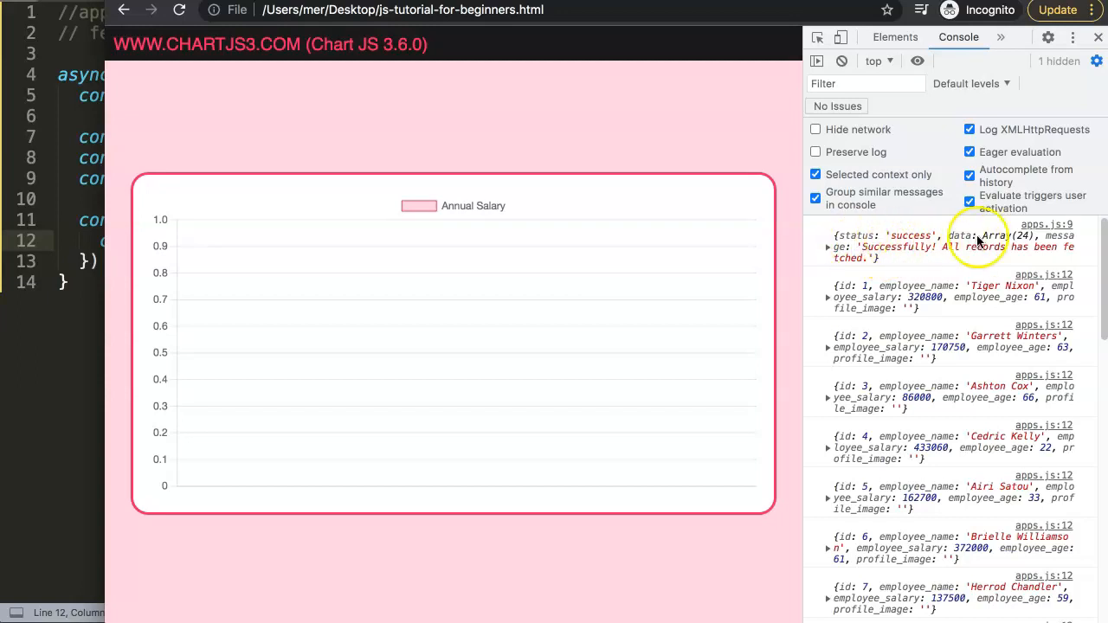
{"action": "left_click", "coordinate": [827, 285]}
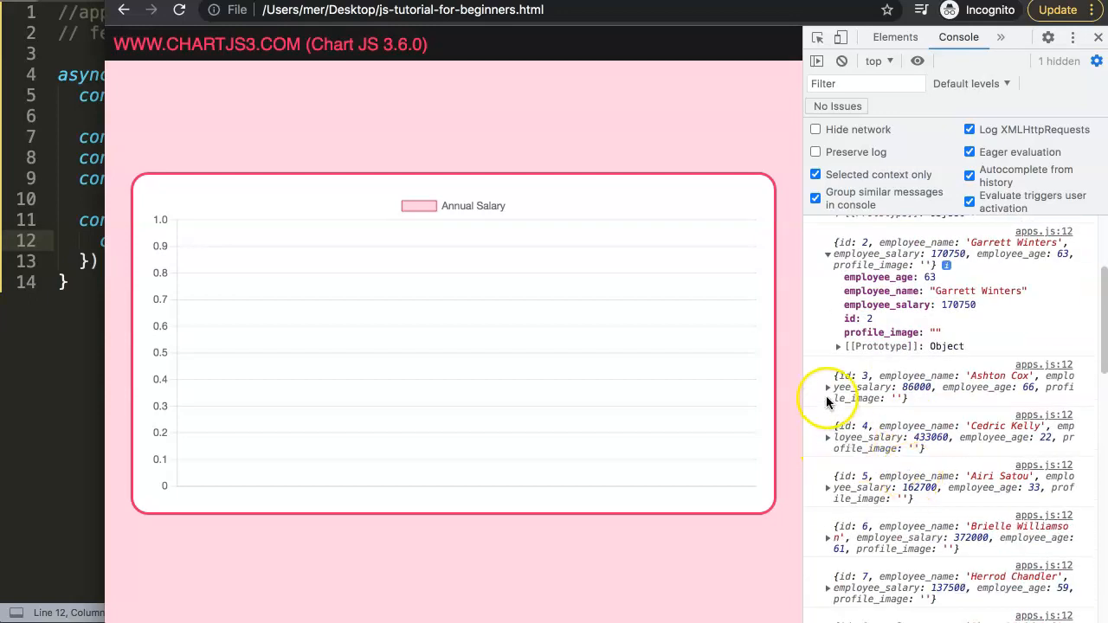
{"action": "left_click", "coordinate": [827, 388]}
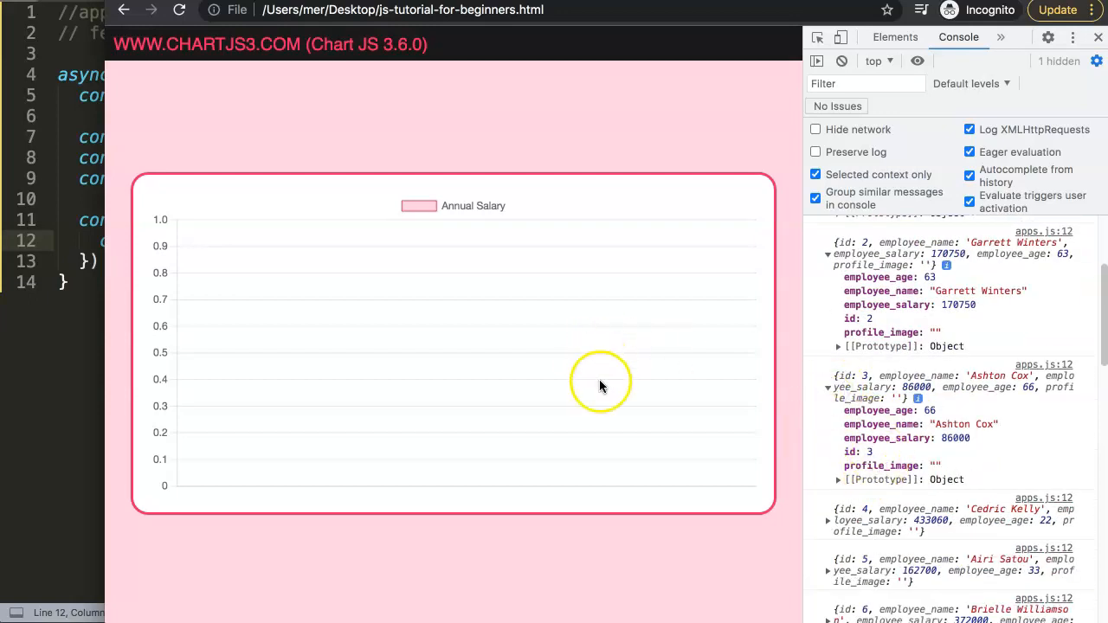
{"action": "mouse_move", "coordinate": [637, 349]}
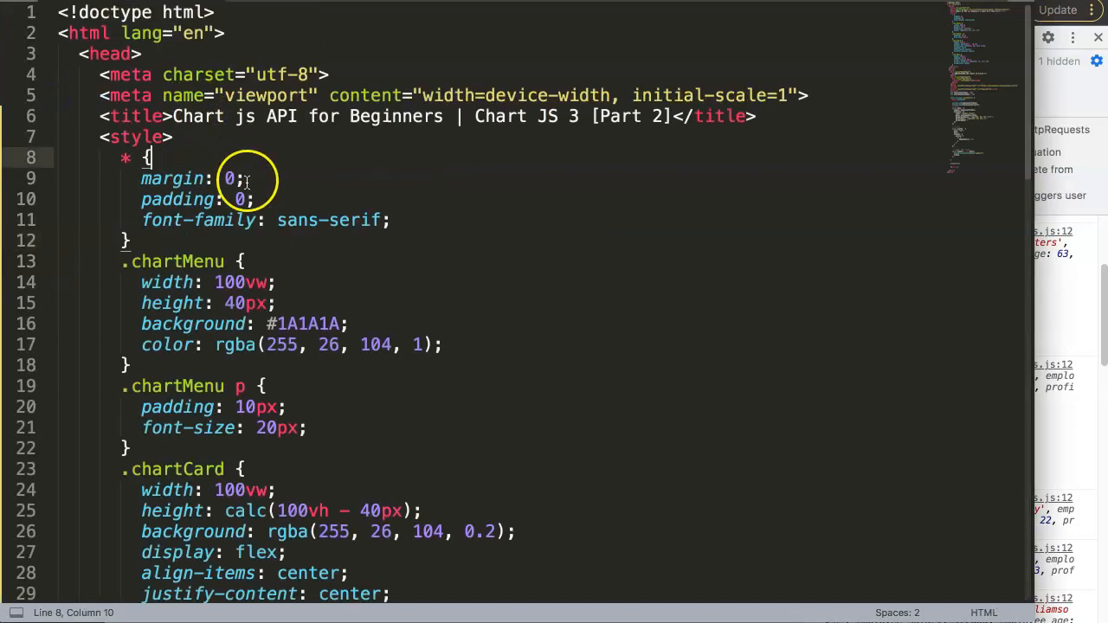
Paste the commented employeeFullName and employeeSalaryData array declarations below apiData
{"action": "scroll", "scroll_direction": "down", "scroll_amount": 3}
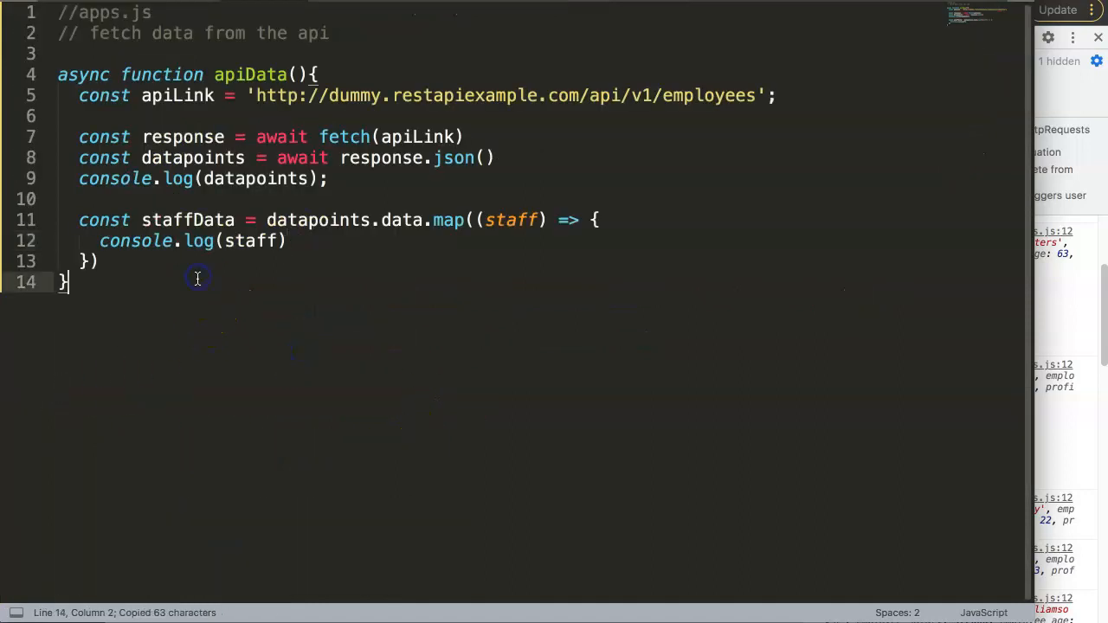
{"action": "key", "text": "Enter"}
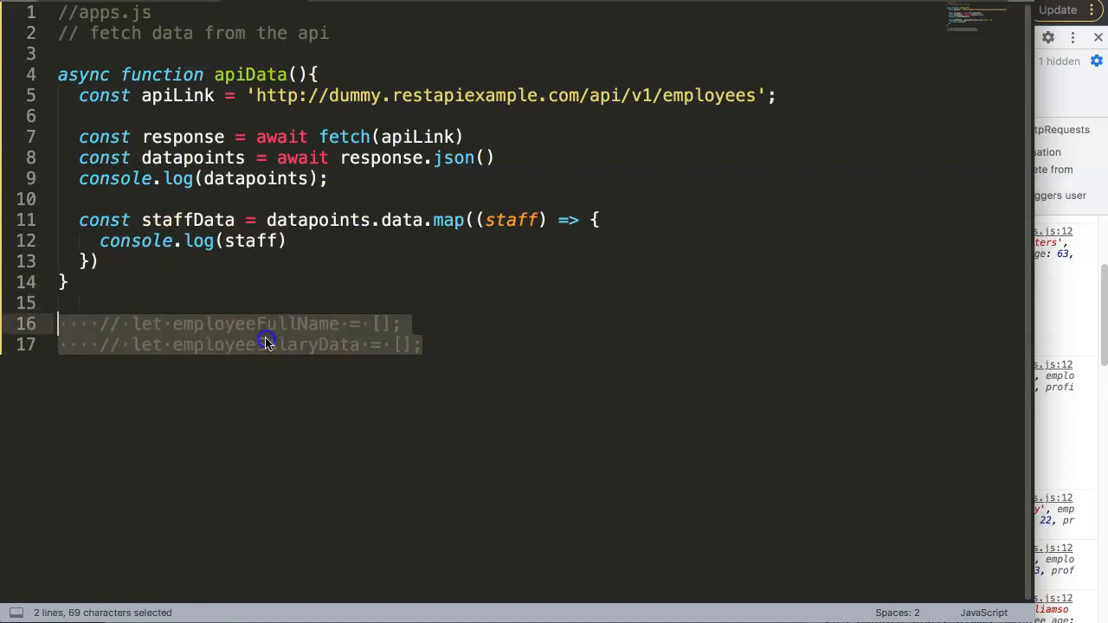
{"action": "left_click", "coordinate": [251, 301]}
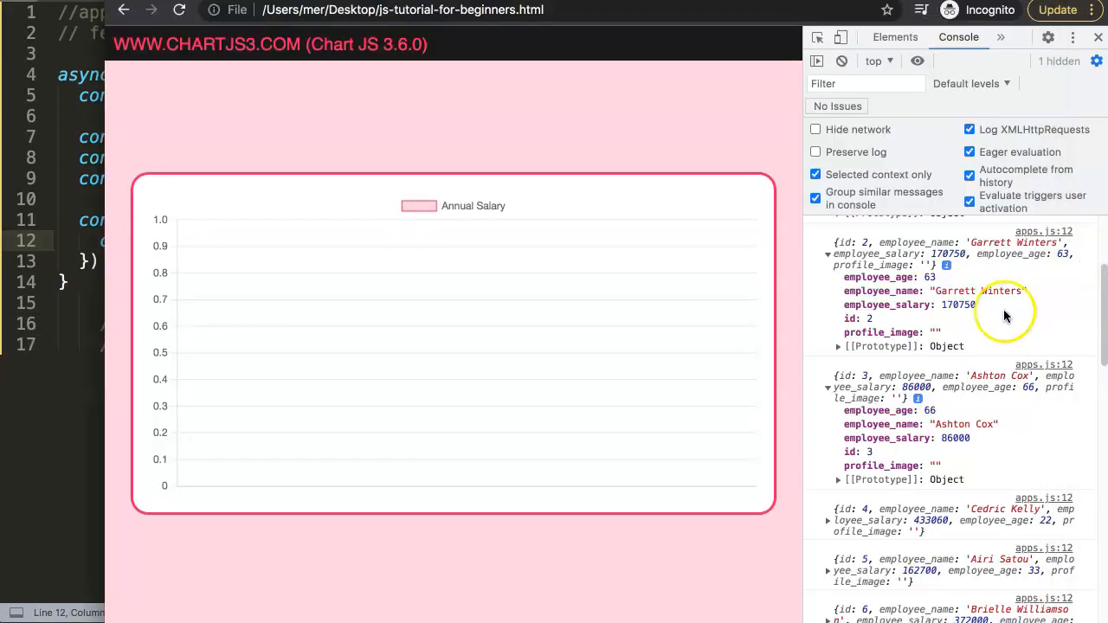
{"action": "mouse_move", "coordinate": [904, 383]}
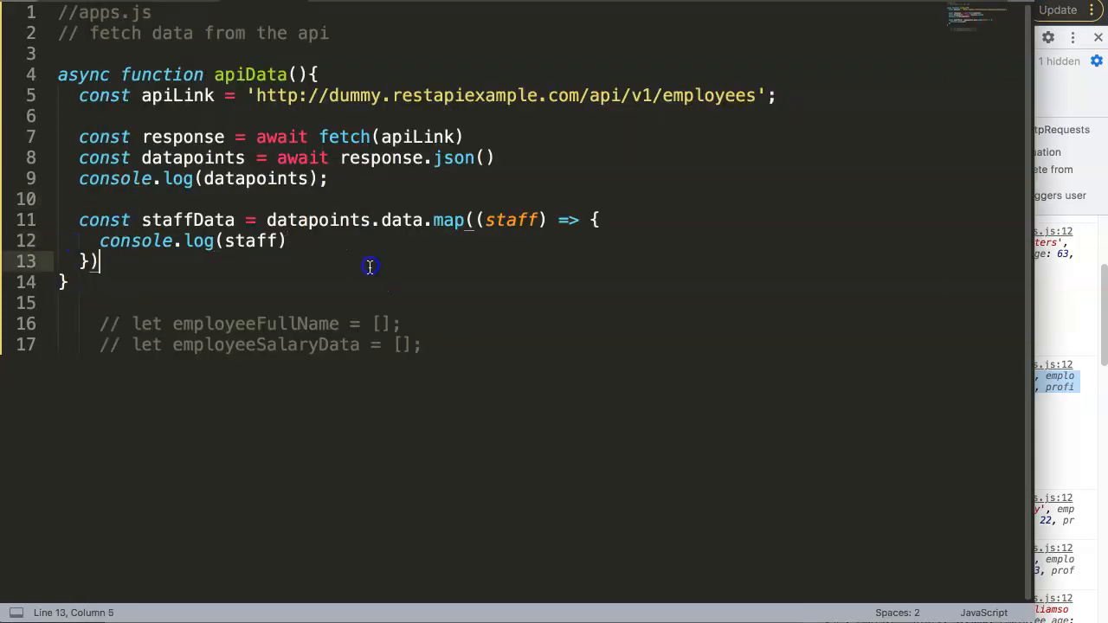
Begin an if( condition on staff after the console.log line in the map callback
{"action": "left_click", "coordinate": [285, 241]}
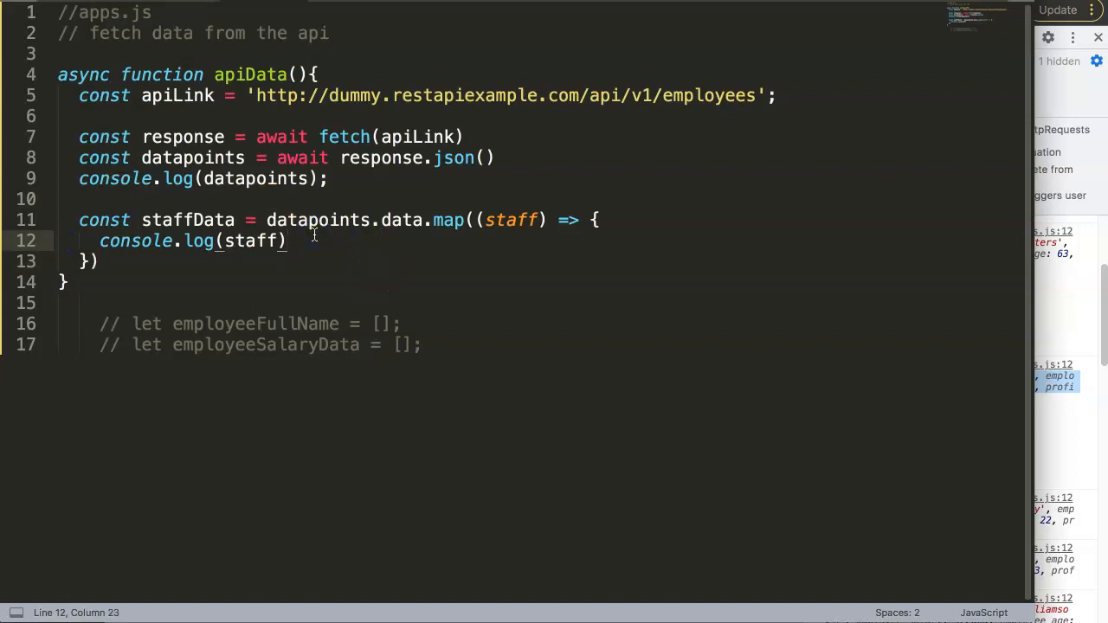
{"action": "key", "text": "Enter"}
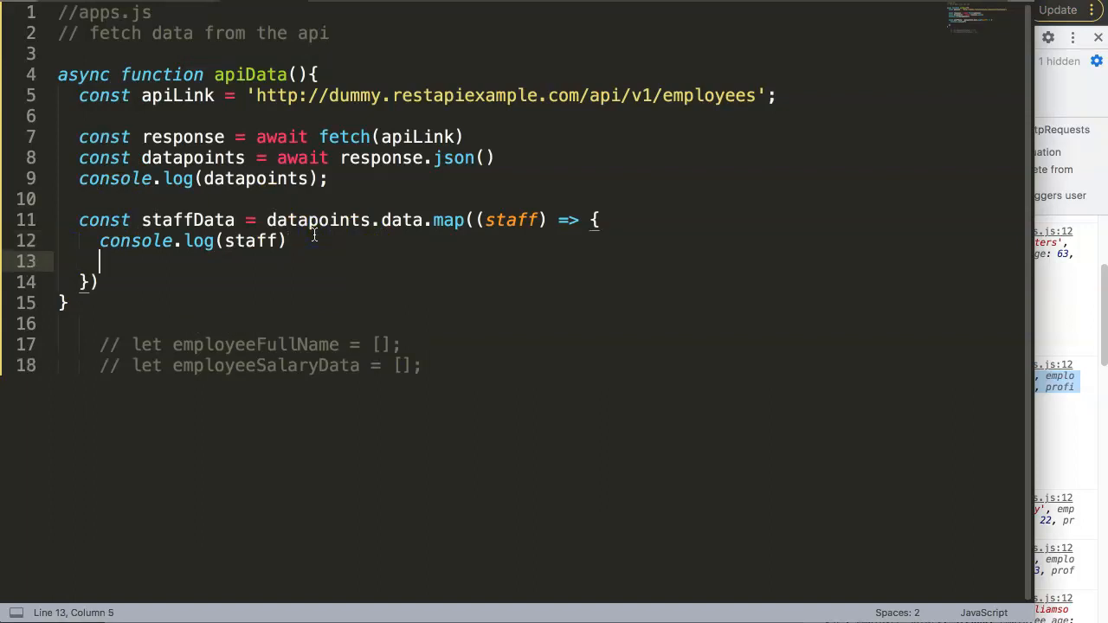
{"action": "type", "text": "if("}
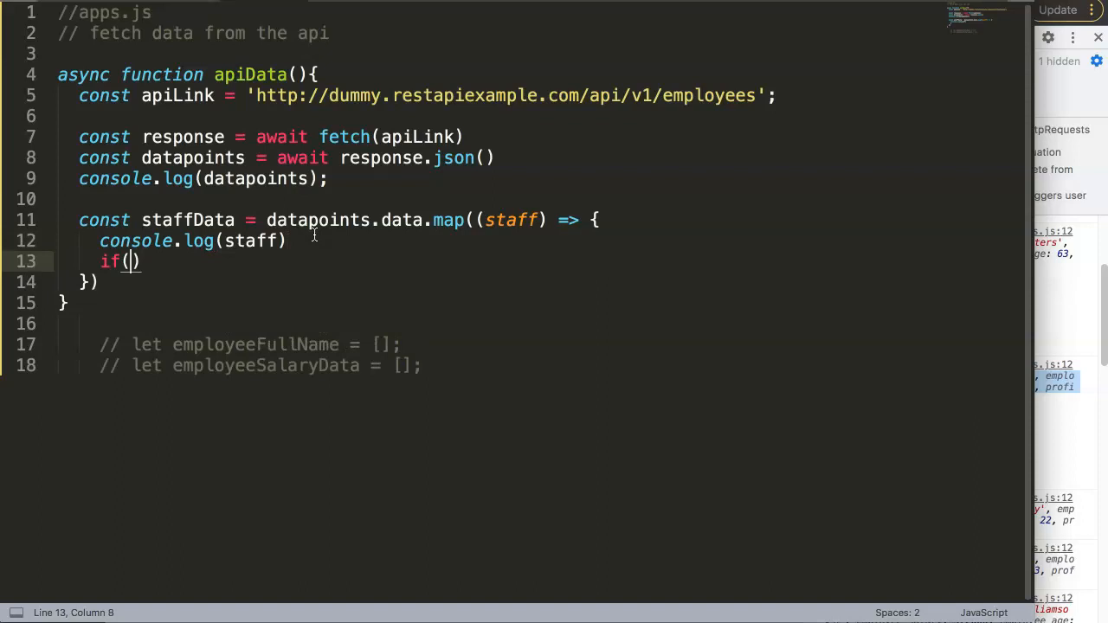
{"action": "double_click", "coordinate": [511, 220]}
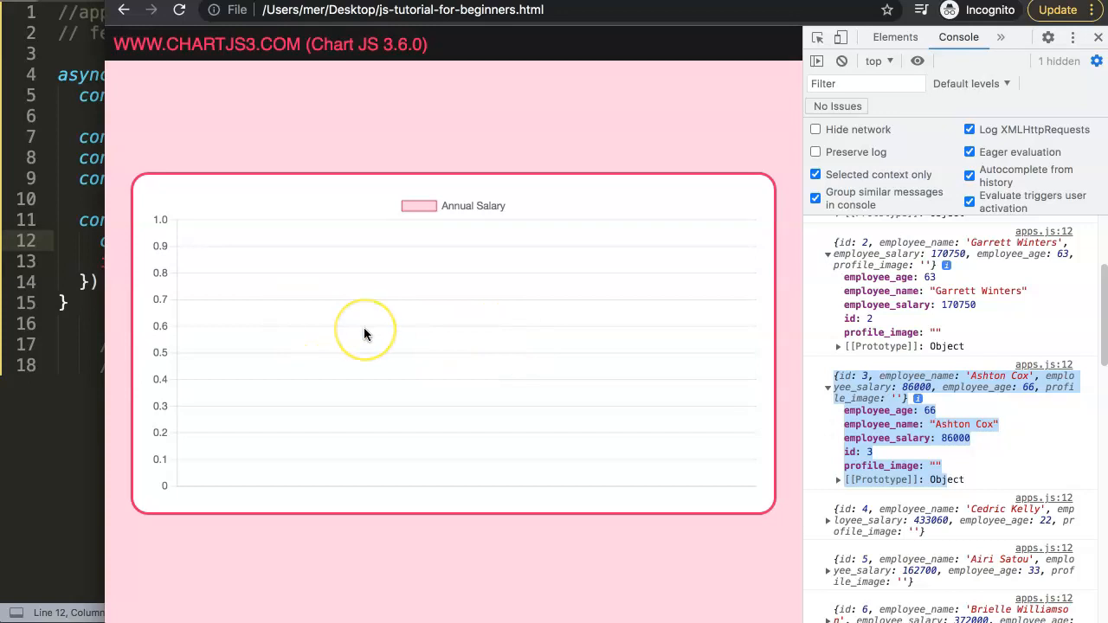
{"action": "mouse_move", "coordinate": [97, 241]}
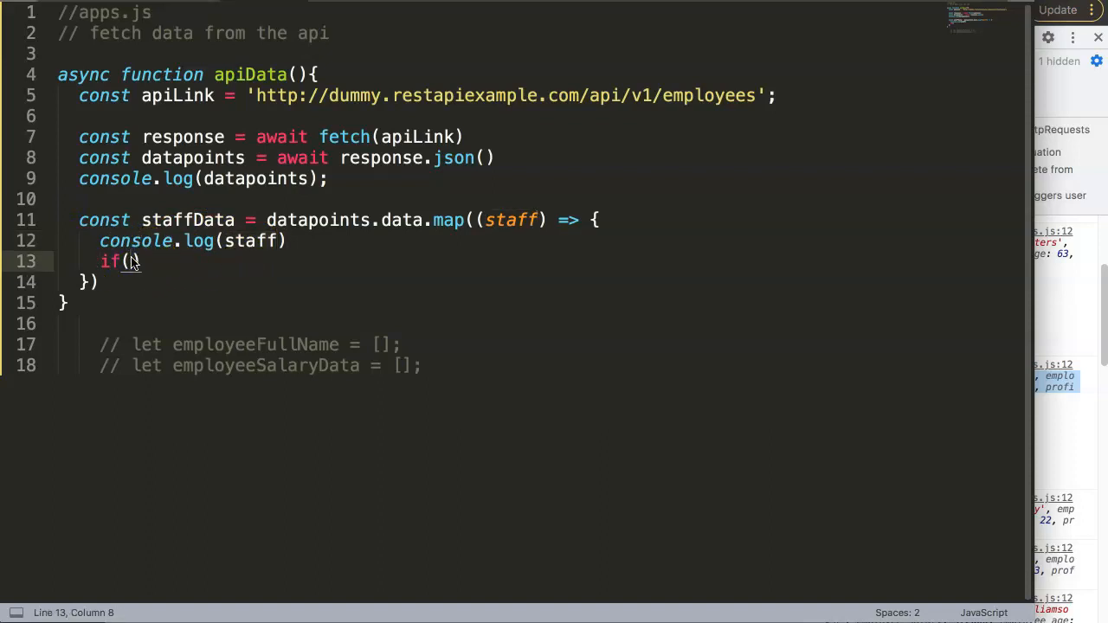
{"action": "double_click", "coordinate": [510, 219]}
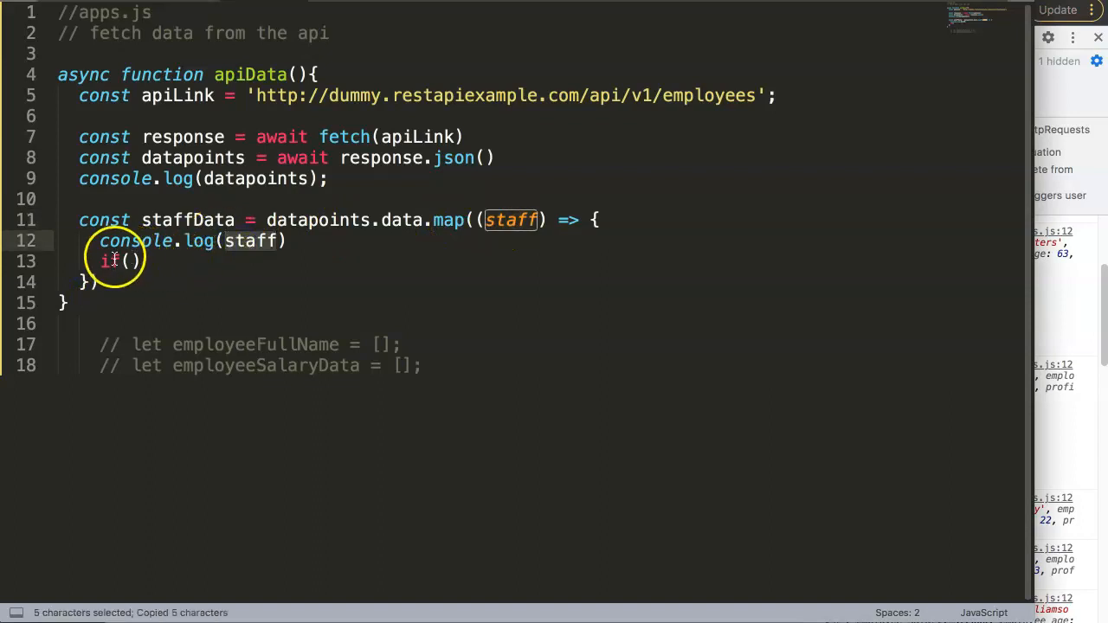
{"action": "type", "text": "staff"}
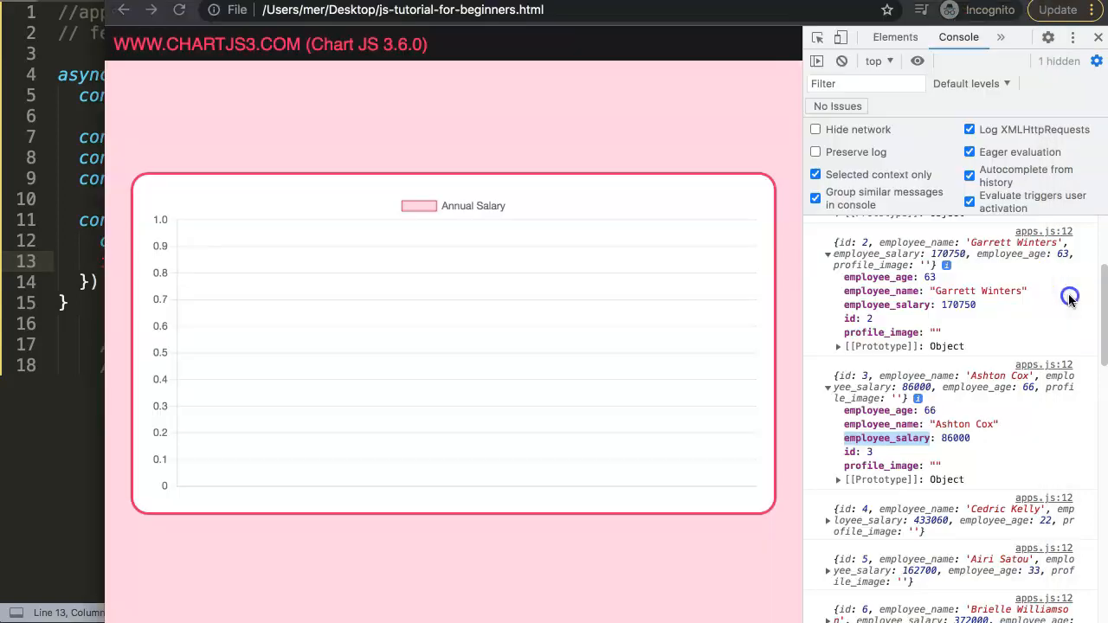
{"action": "mouse_move", "coordinate": [867, 438]}
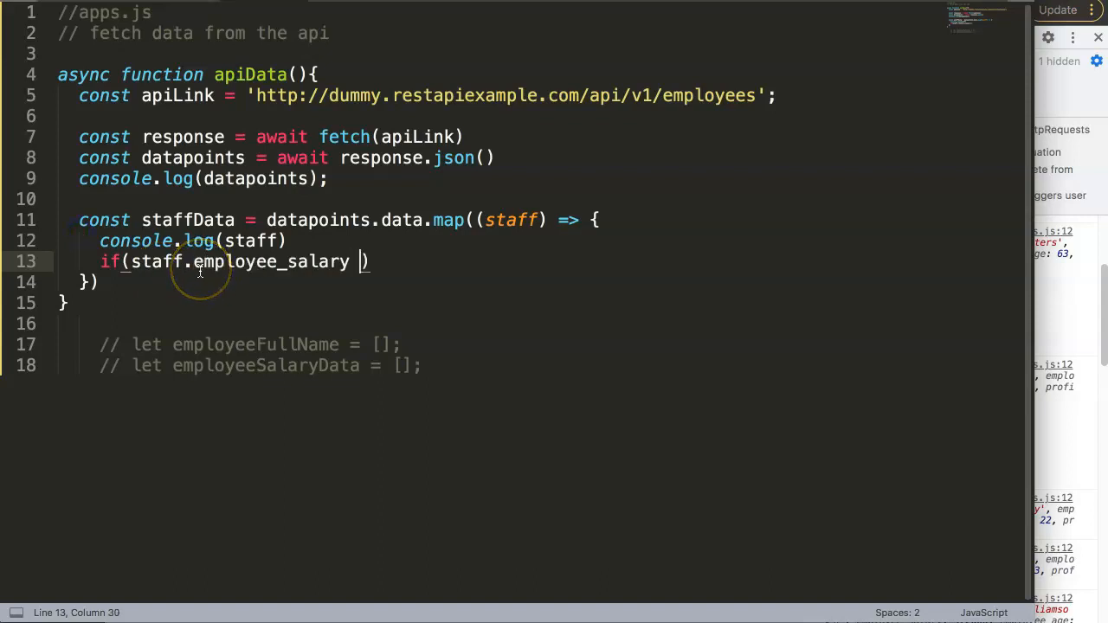
Complete the check staff.employee_salary > 299999 and push staff.employee_salary into employeeSalaryData
{"action": "type", "text": "> 3"}
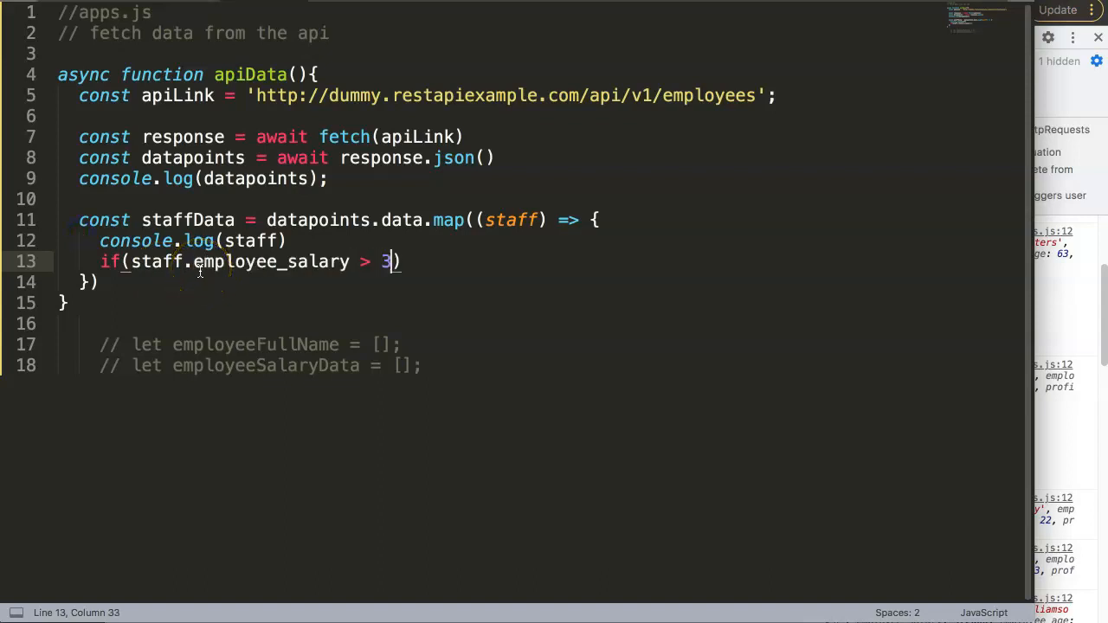
{"action": "type", "text": "90"}
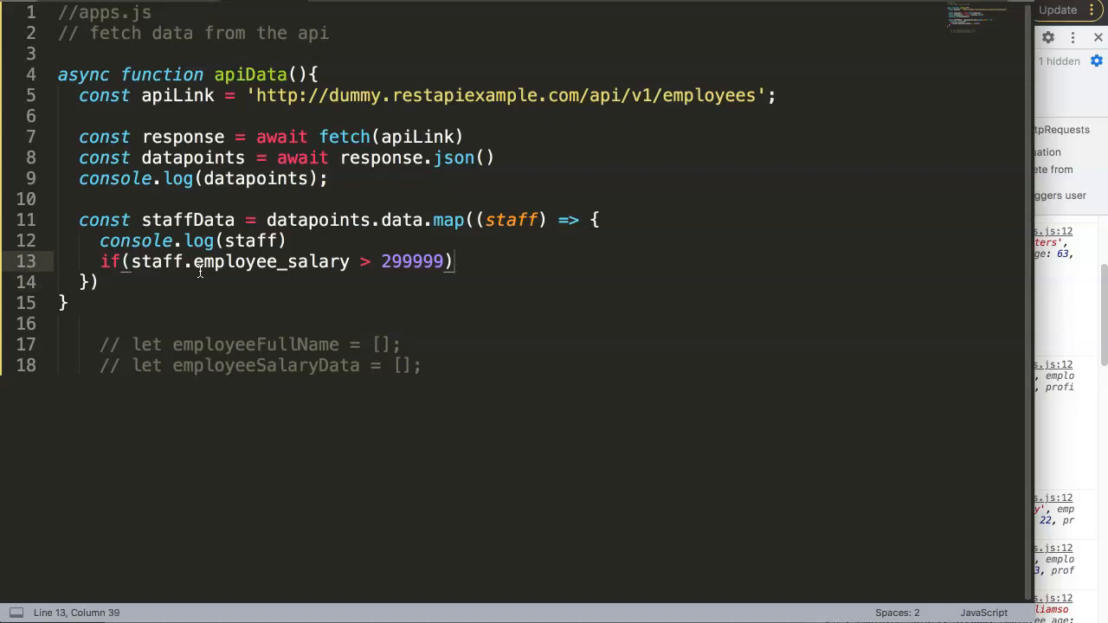
{"action": "type", "text": "{"}
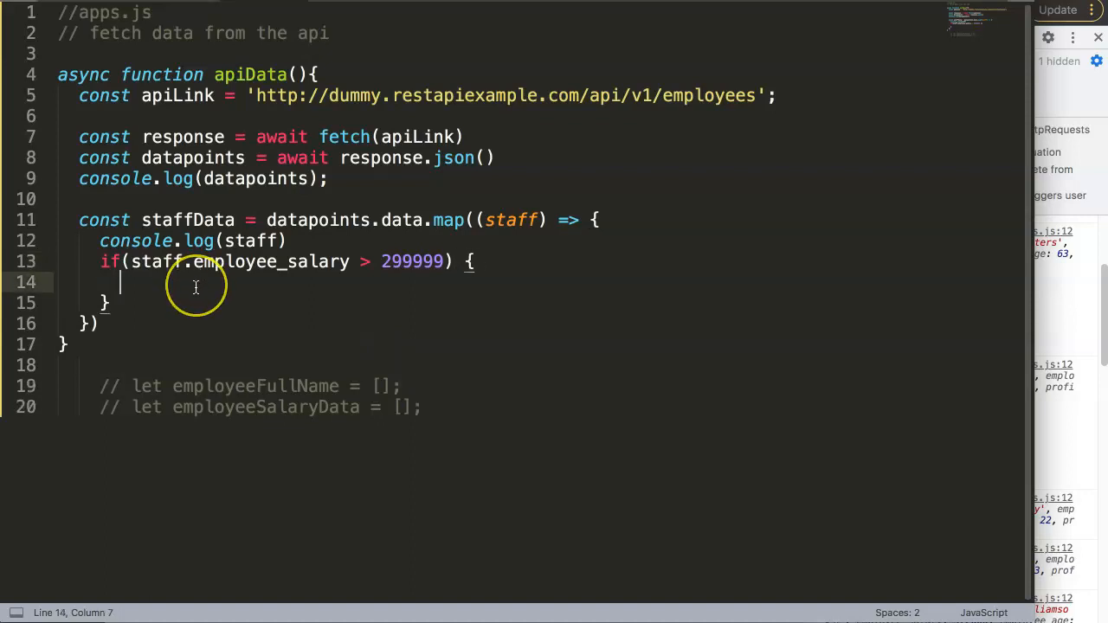
{"action": "type", "text": "push"}
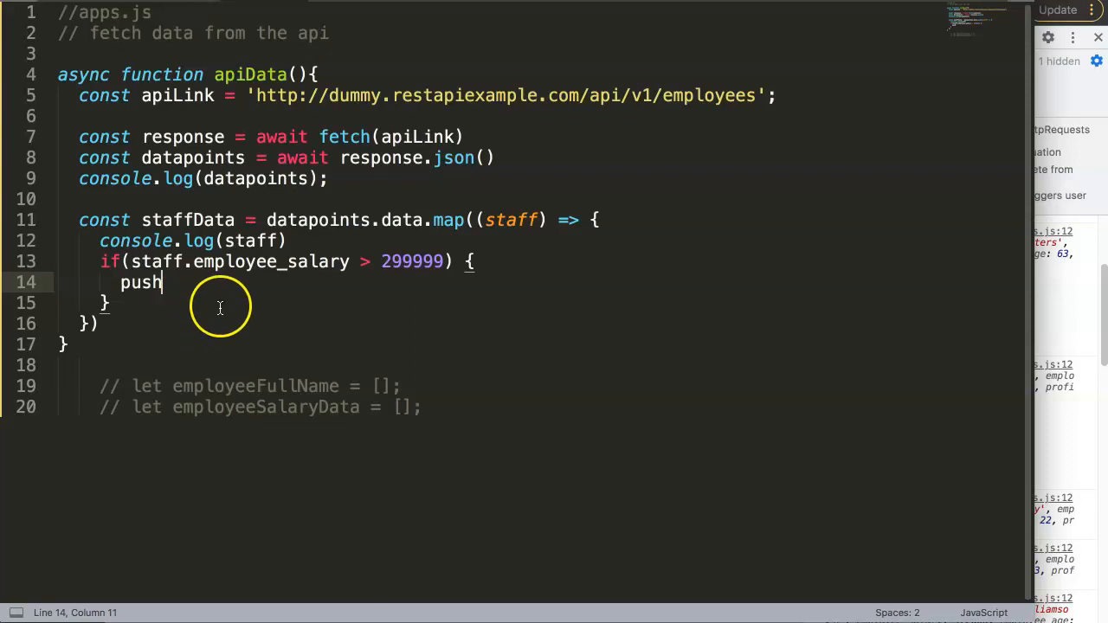
{"action": "mouse_move", "coordinate": [272, 350]}
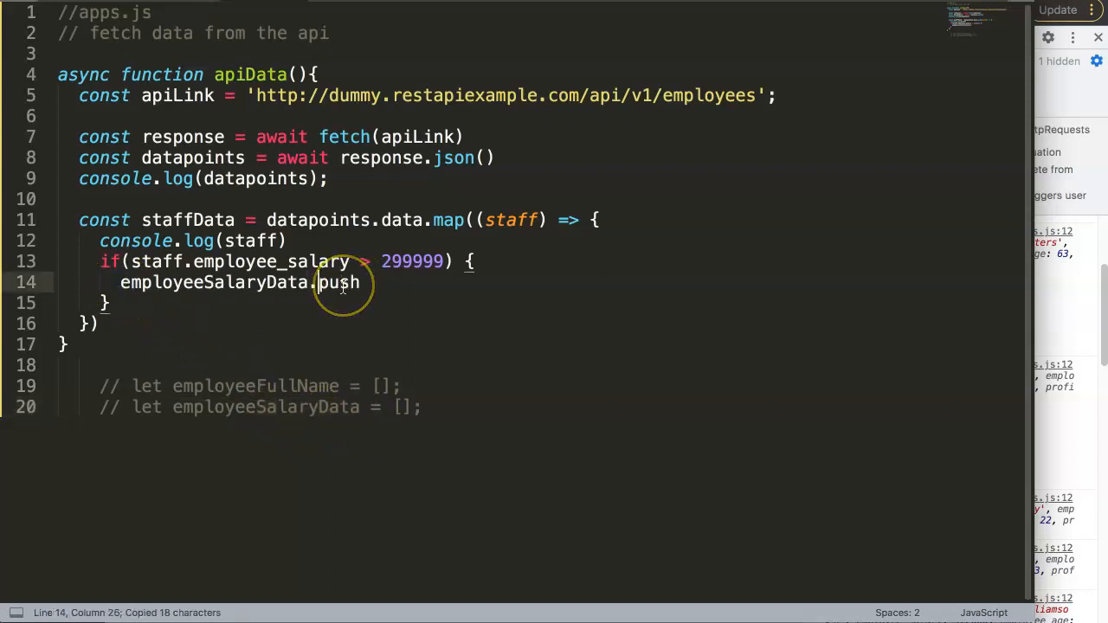
{"action": "double_click", "coordinate": [338, 282]}
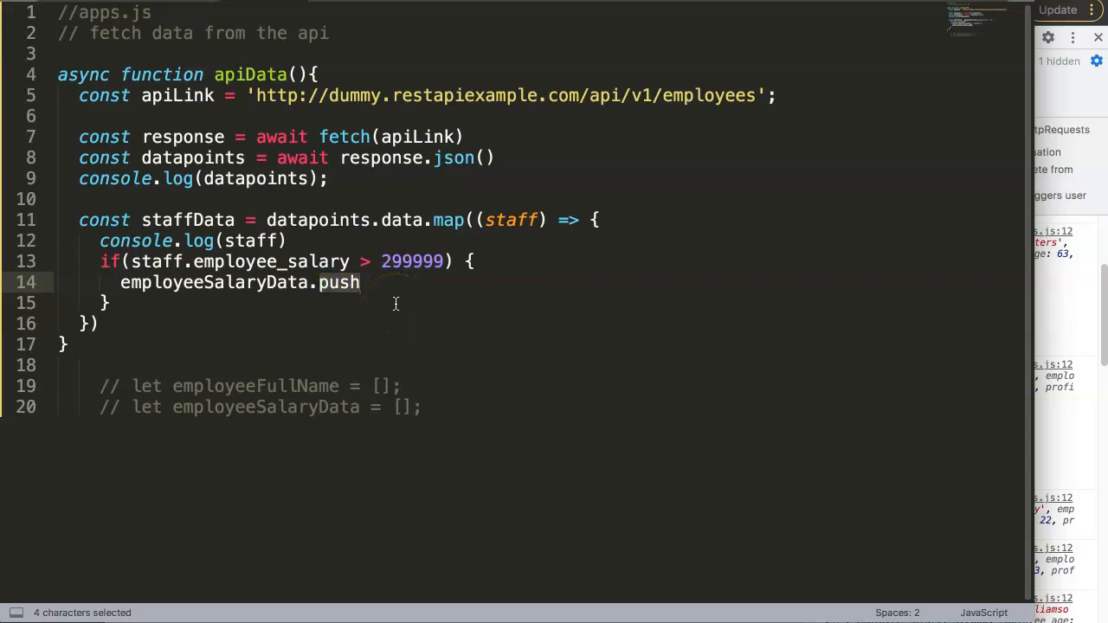
{"action": "type", "text": "()"}
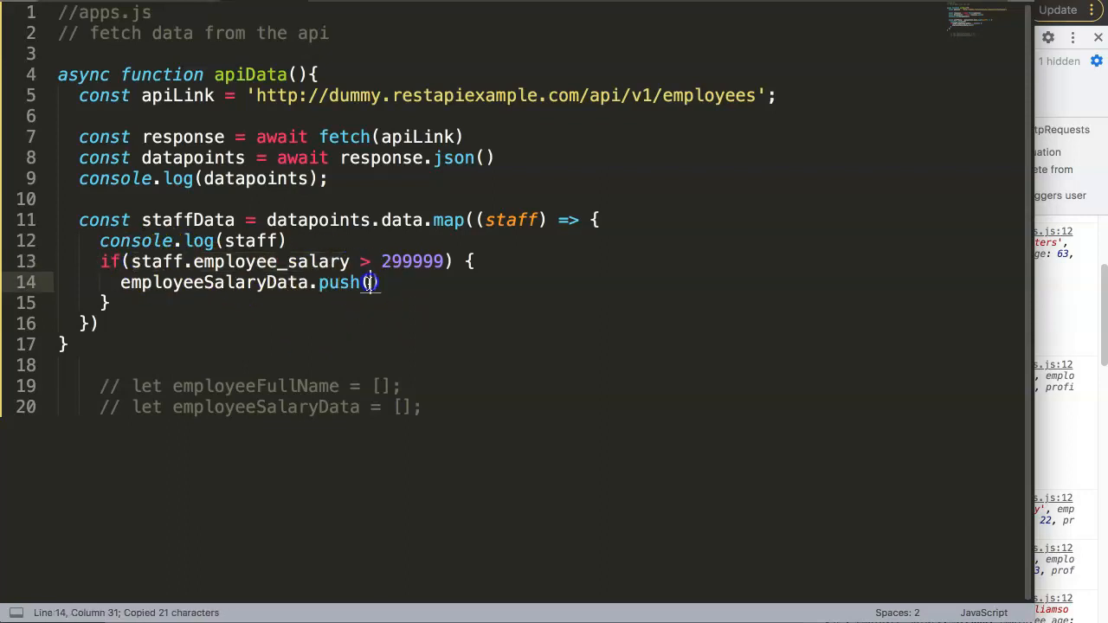
{"action": "type", "text": "staff.employee_salary"}
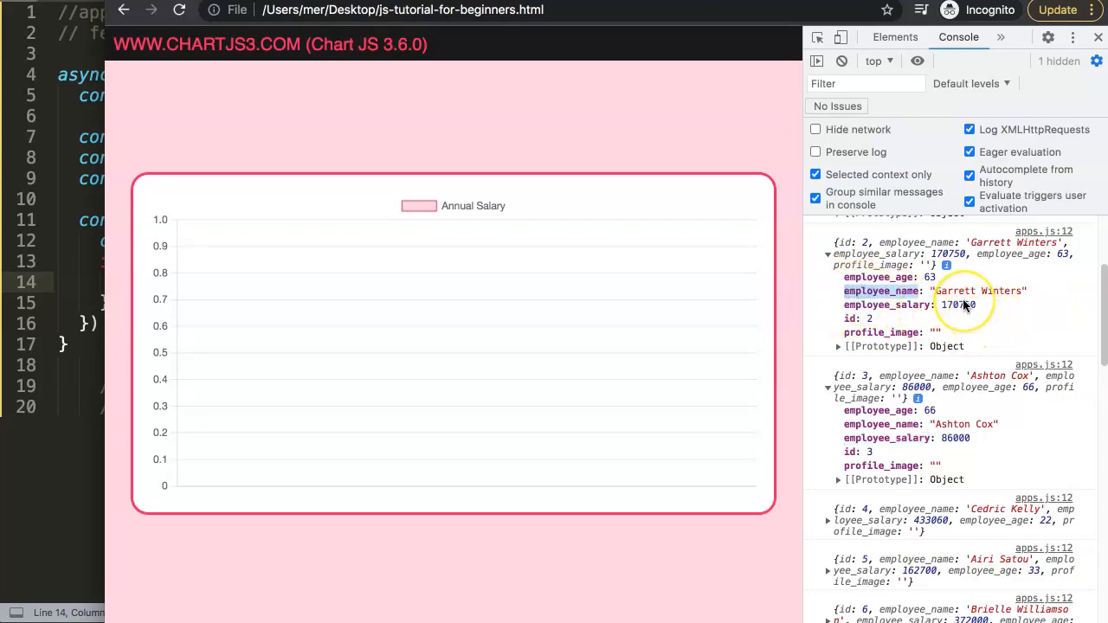
{"action": "mouse_move", "coordinate": [865, 294]}
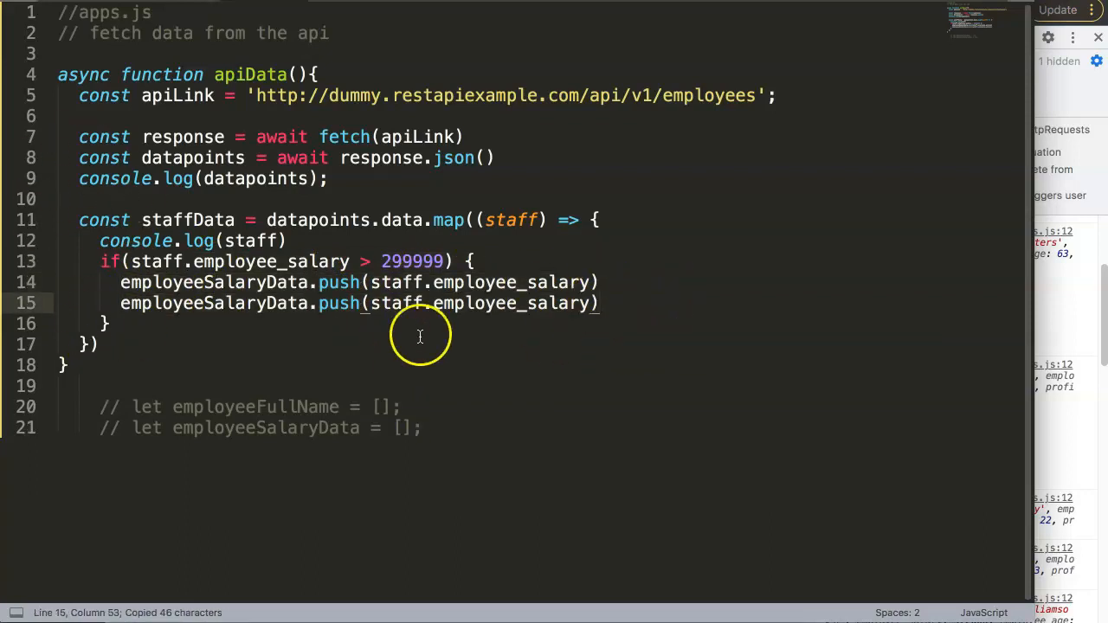
Duplicate the push line and rename its array to employeeFullName
{"action": "left_click", "coordinate": [223, 407]}
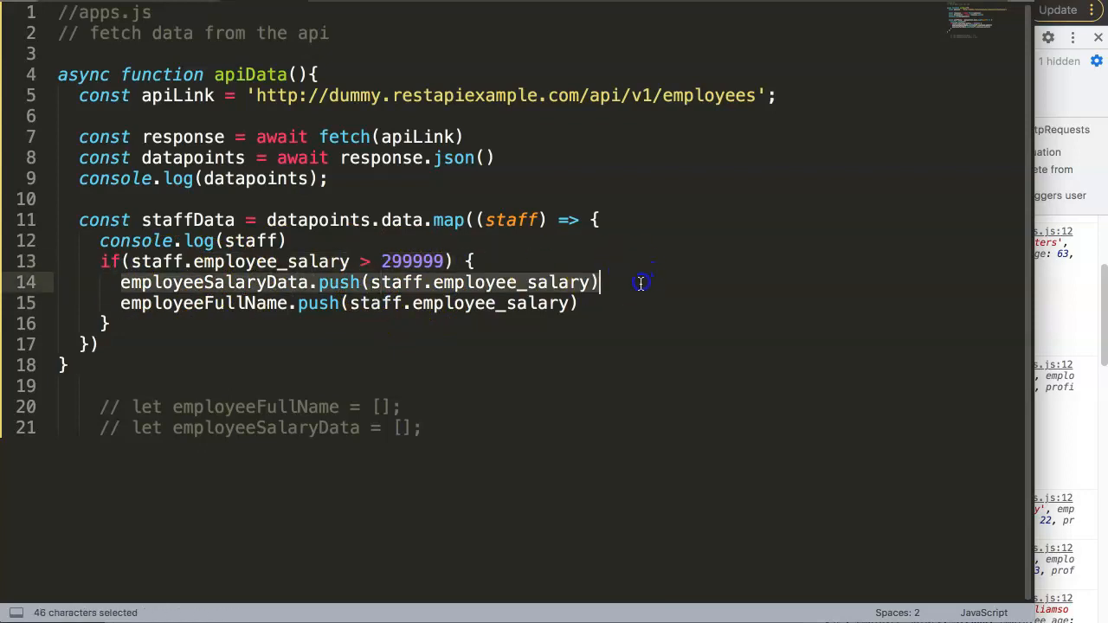
{"action": "double_click", "coordinate": [229, 303]}
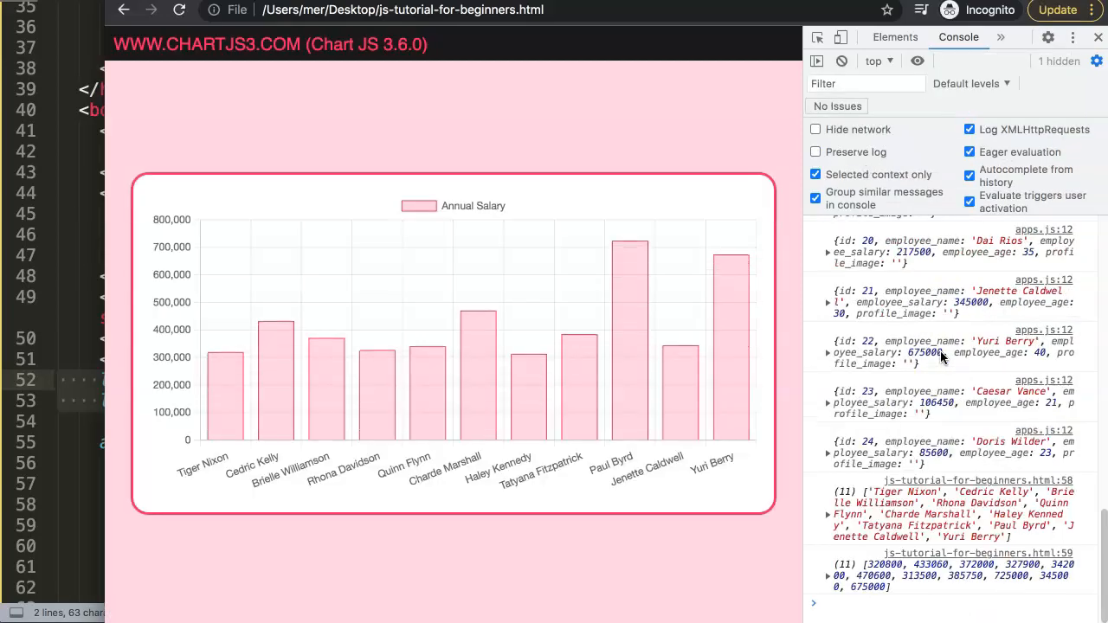
{"action": "mouse_move", "coordinate": [402, 478]}
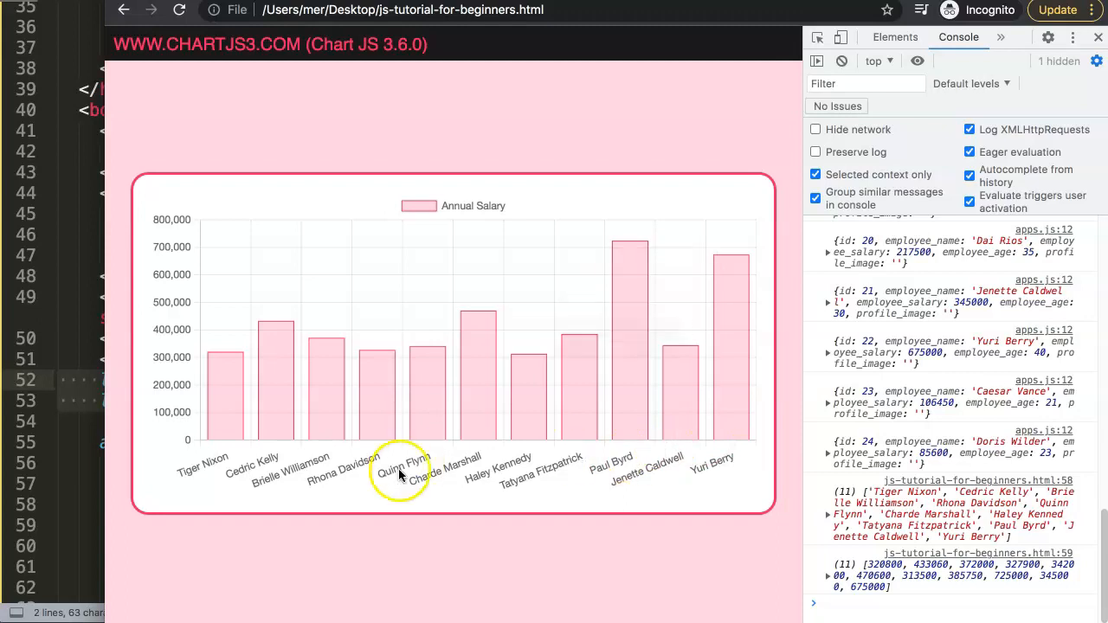
{"action": "mouse_move", "coordinate": [277, 407]}
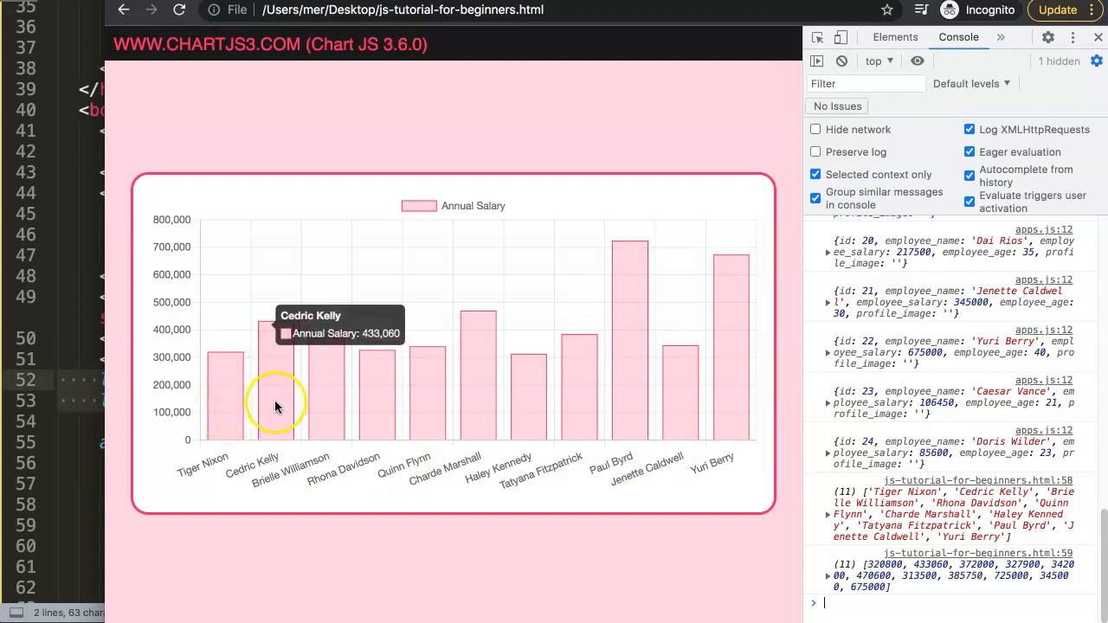
{"action": "mouse_move", "coordinate": [374, 405]}
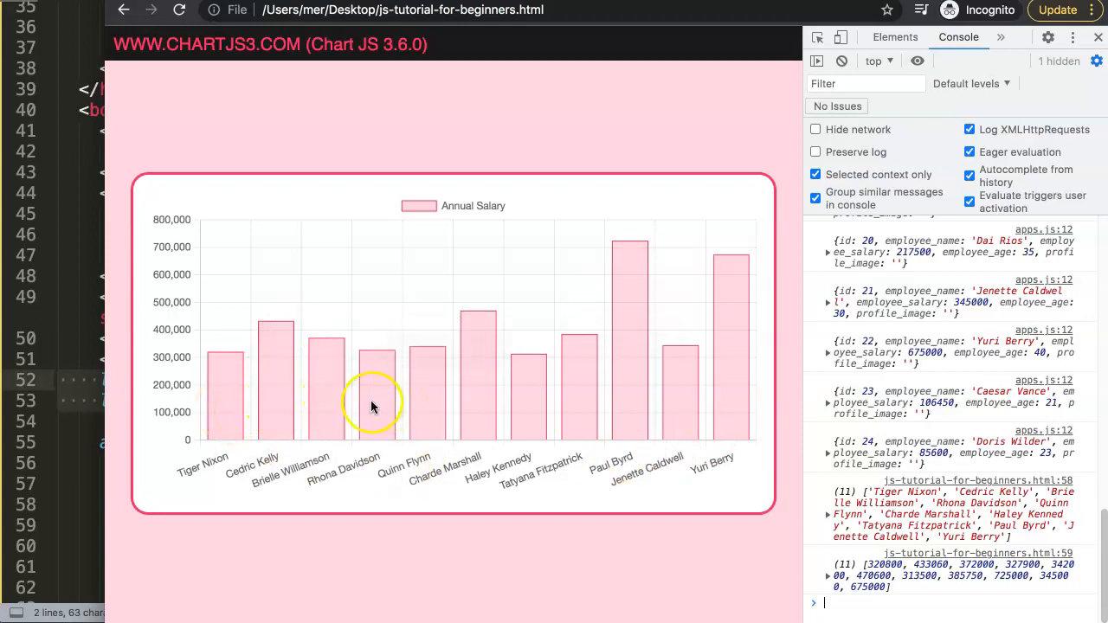
{"action": "mouse_move", "coordinate": [644, 416]}
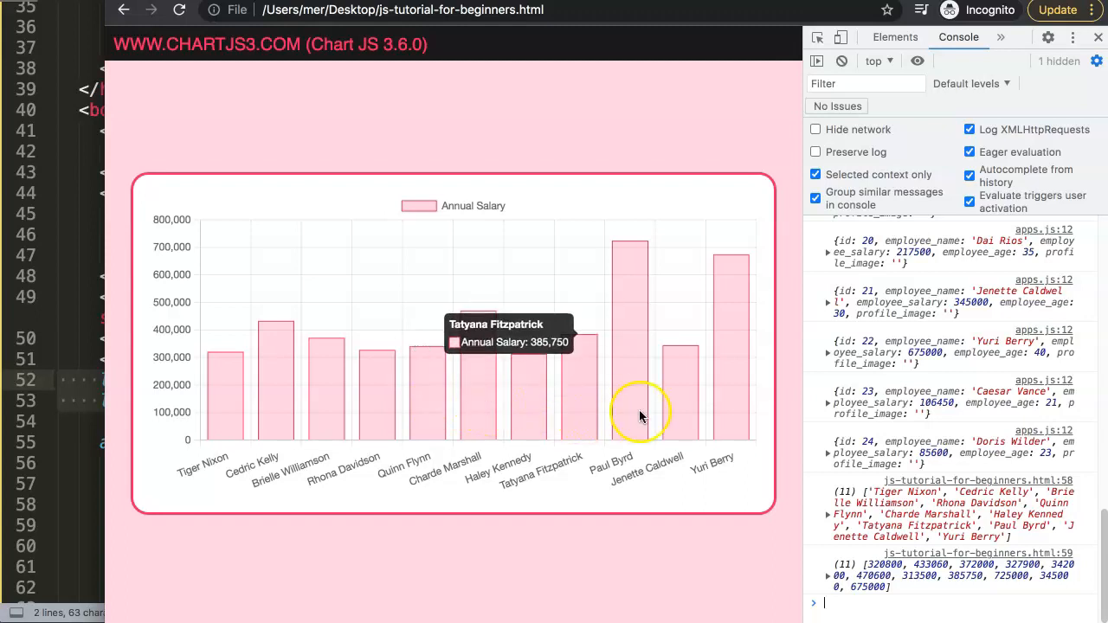
{"action": "mouse_move", "coordinate": [215, 426]}
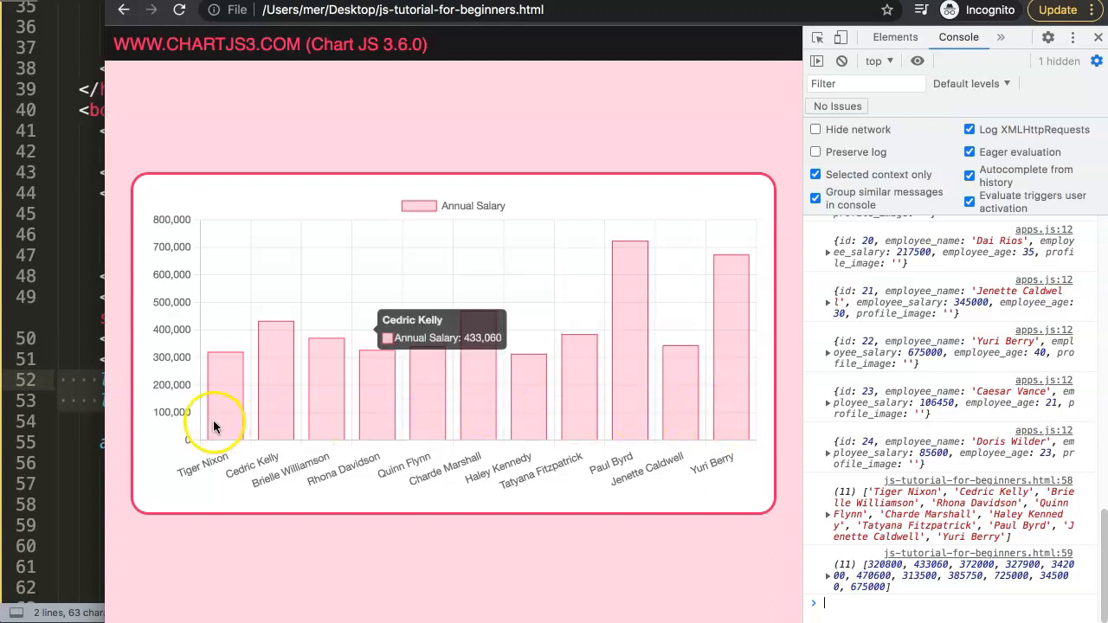
{"action": "mouse_move", "coordinate": [564, 466]}
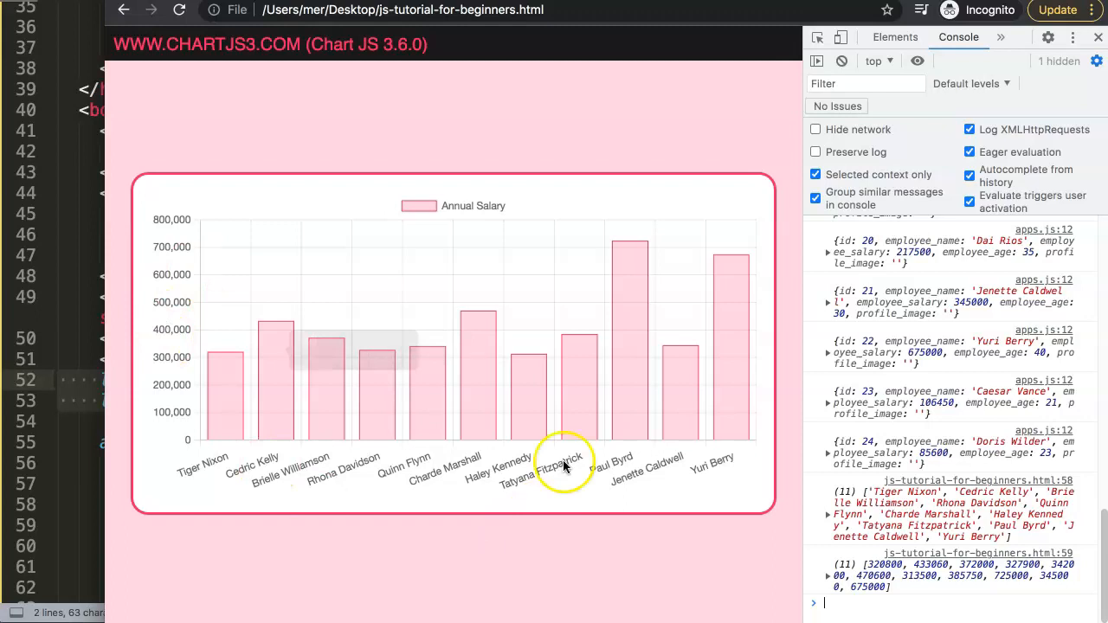
{"action": "mouse_move", "coordinate": [448, 417]}
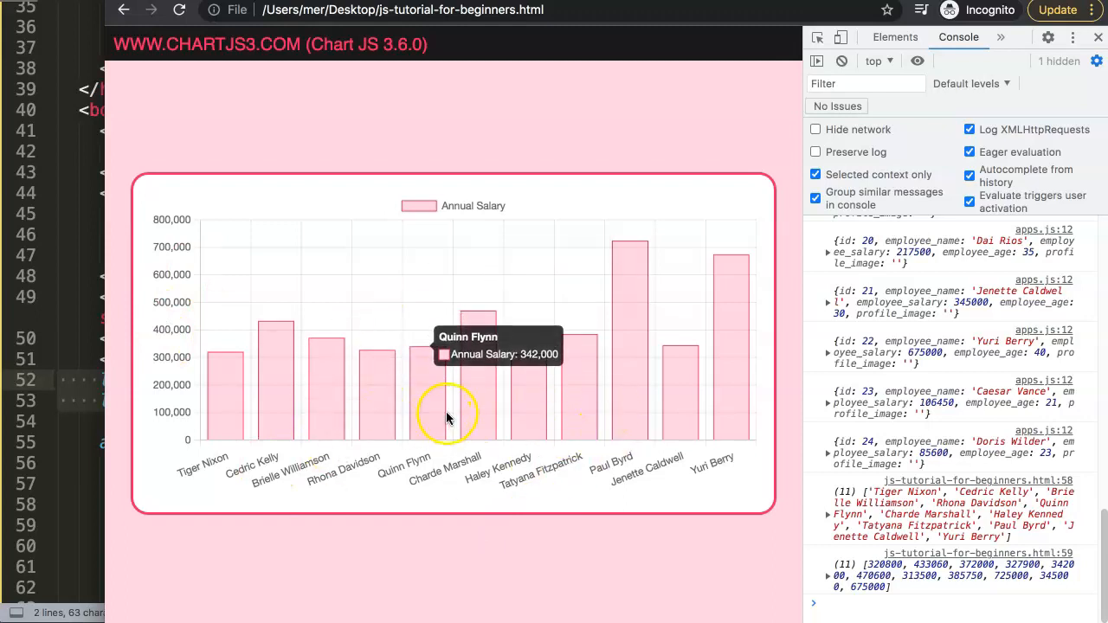